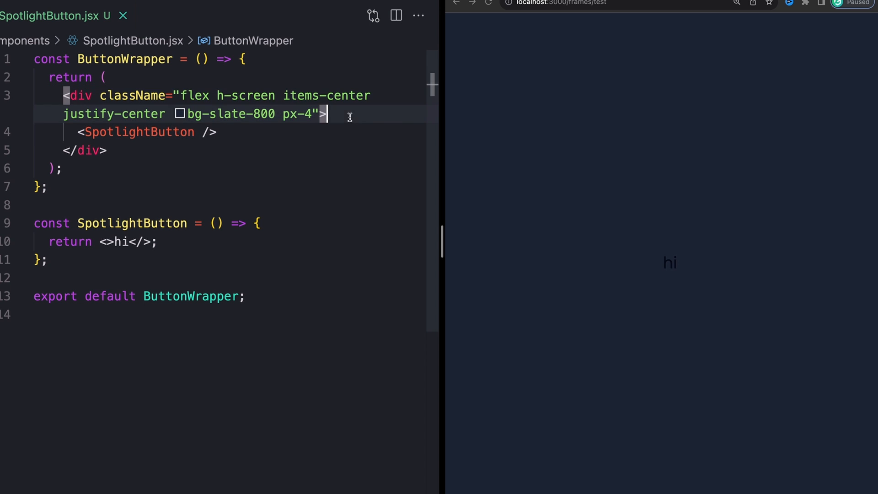
Step: Replace the placeholder fragment with a button element carrying the w-full class
{"action": "double_click", "coordinate": [235, 113]}
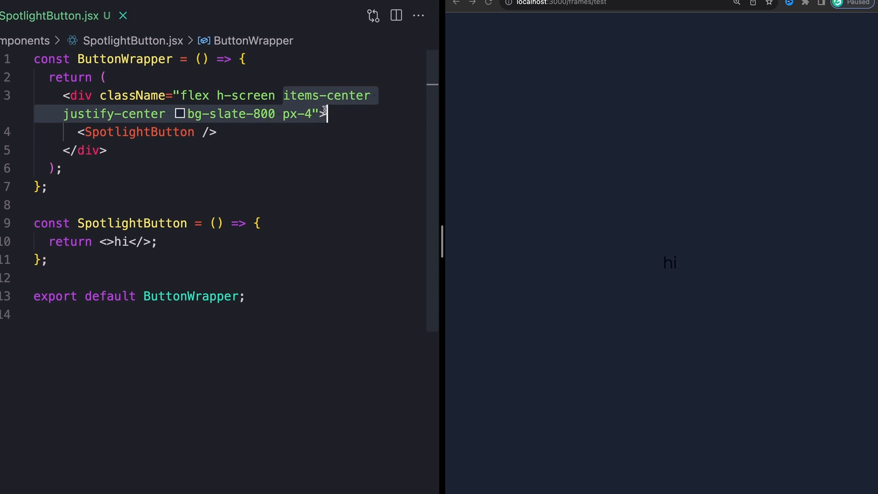
{"action": "mouse_move", "coordinate": [241, 95]}
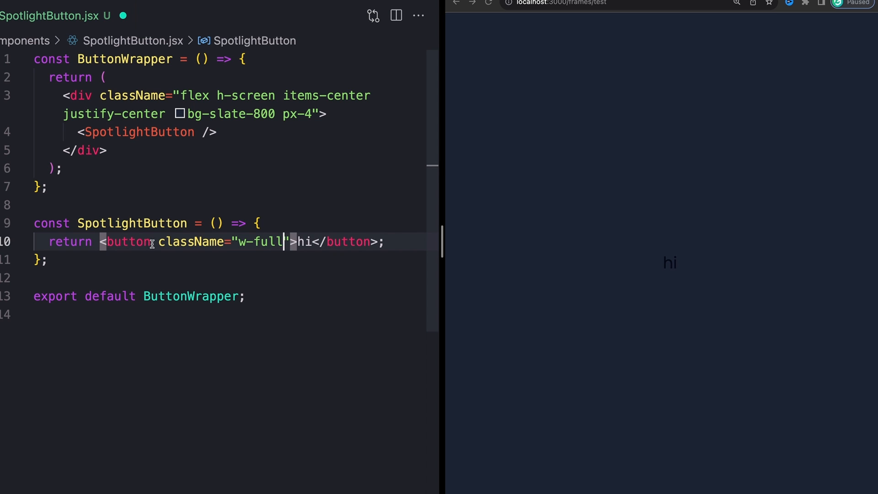
{"action": "mouse_move", "coordinate": [316, 217]}
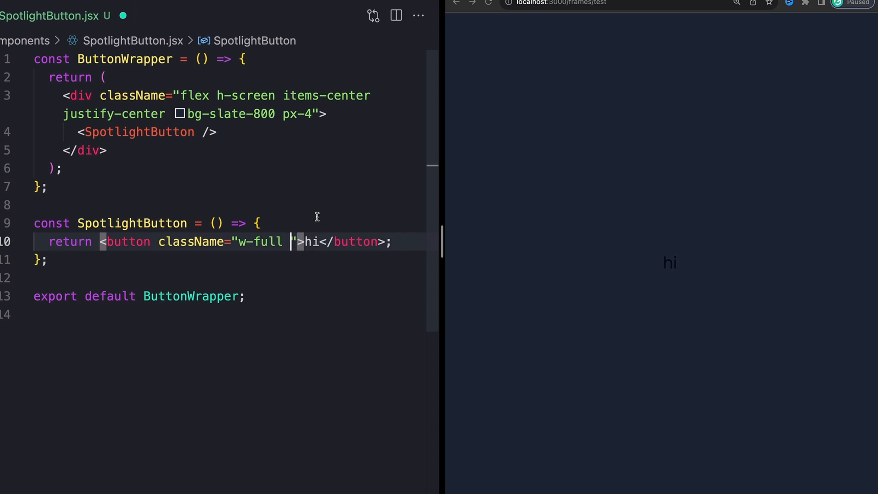
Step: Add max-w-xs, rounded-lg, bg-slate-950, padding, text-lg, font-medium and text-white classes to the button
{"action": "type", "text": "max-w-xs"}
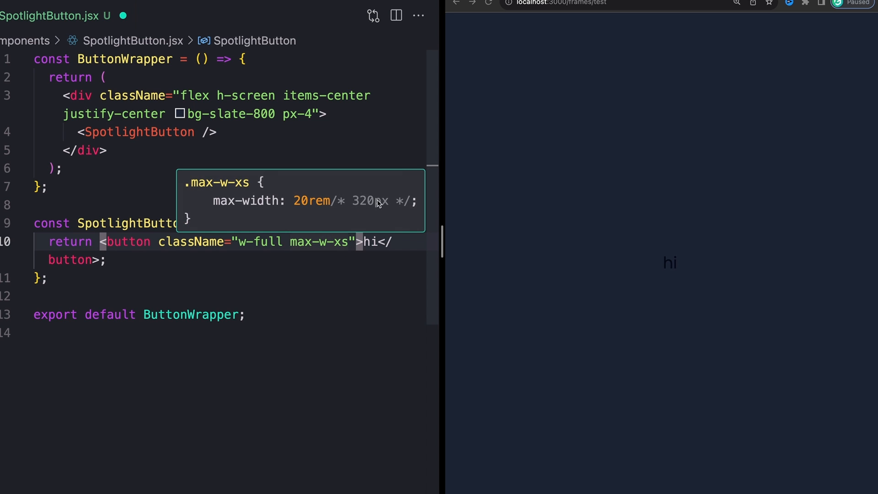
{"action": "type", "text": "rounded-lg bg-slate-950 px-4 py-3 text-lg font-mediuim"}
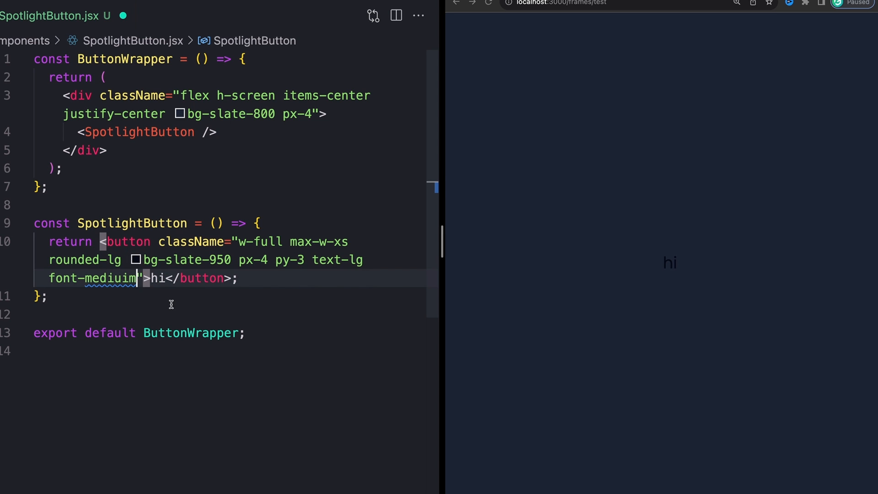
{"action": "type", "text": "text-white"}
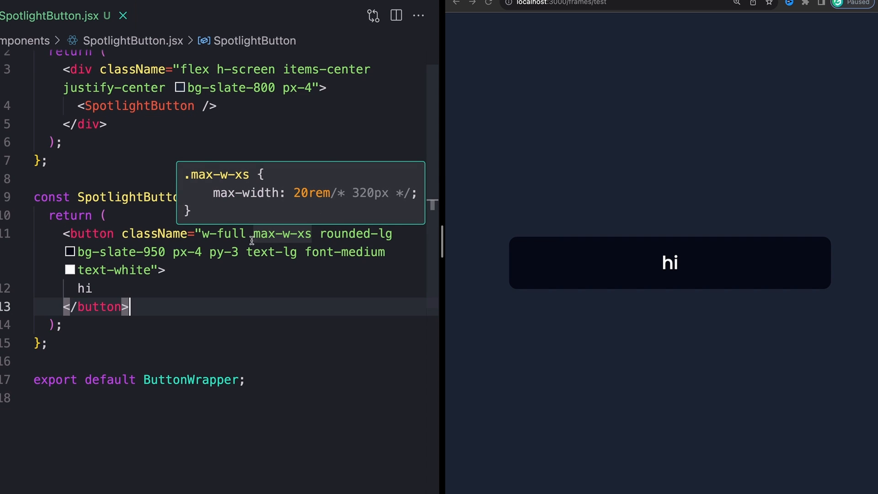
{"action": "mouse_move", "coordinate": [726, 314]}
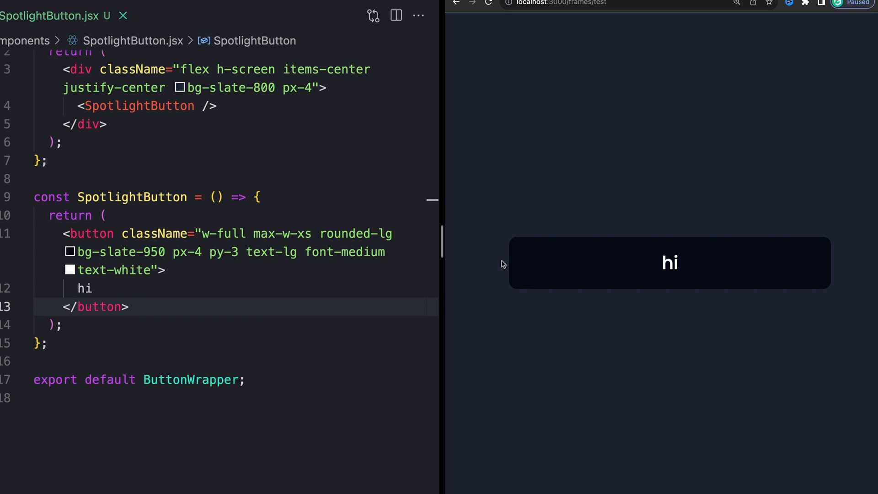
{"action": "mouse_move", "coordinate": [572, 202]}
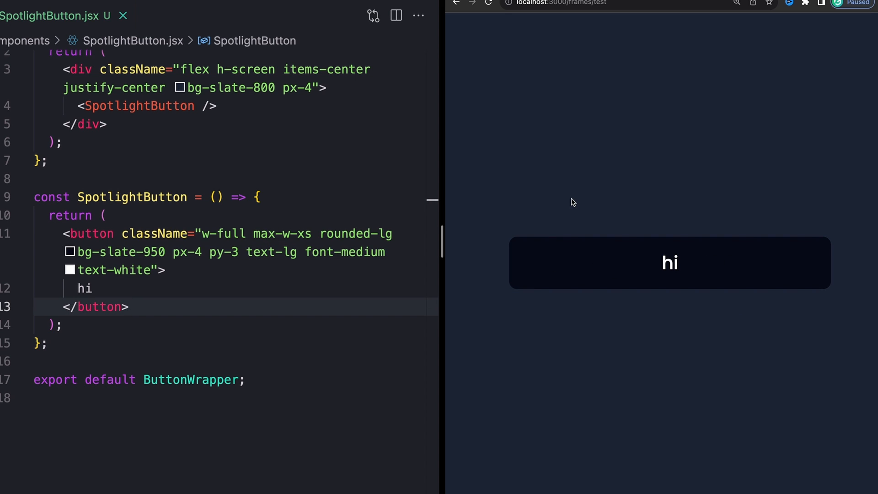
Step: Replace the hi text with a span for 'Hover me' and a second empty span
{"action": "left_click", "coordinate": [128, 306]}
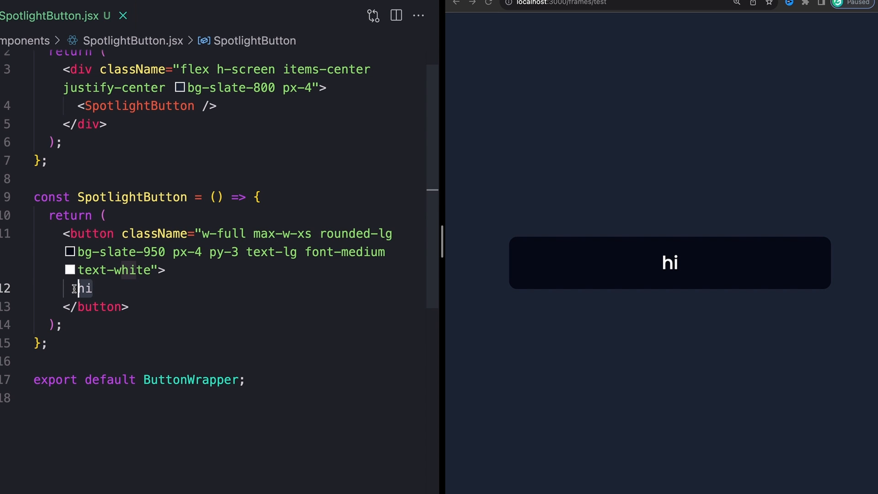
{"action": "type", "text": "<span<</>"}
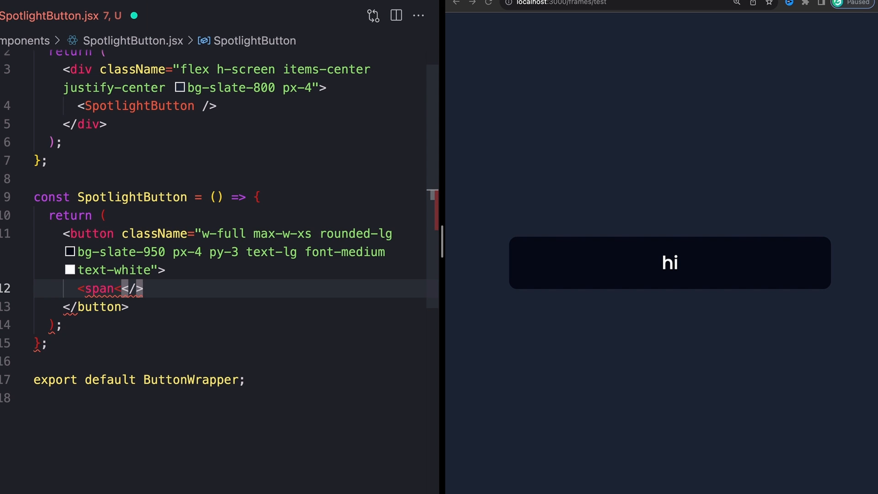
{"action": "key", "text": "Backspace"}
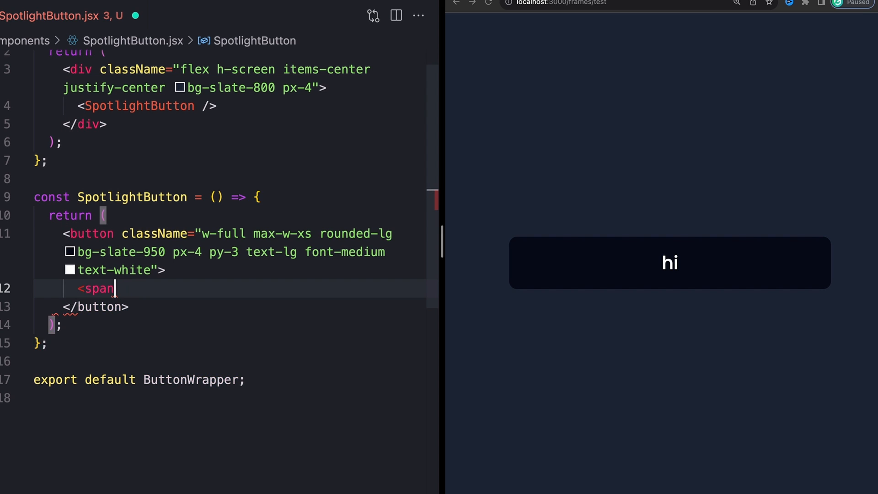
{"action": "type", "text": "></span>"}
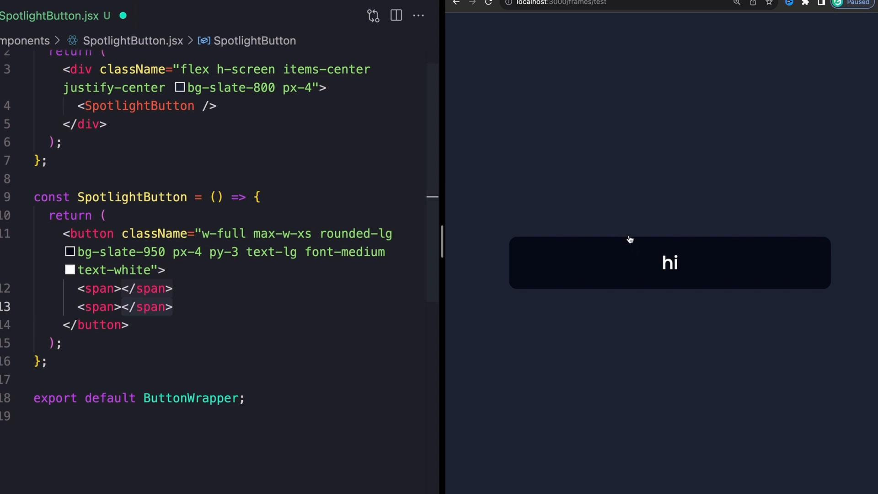
{"action": "mouse_move", "coordinate": [755, 264]}
{"action": "type", "text": "Hover me"}
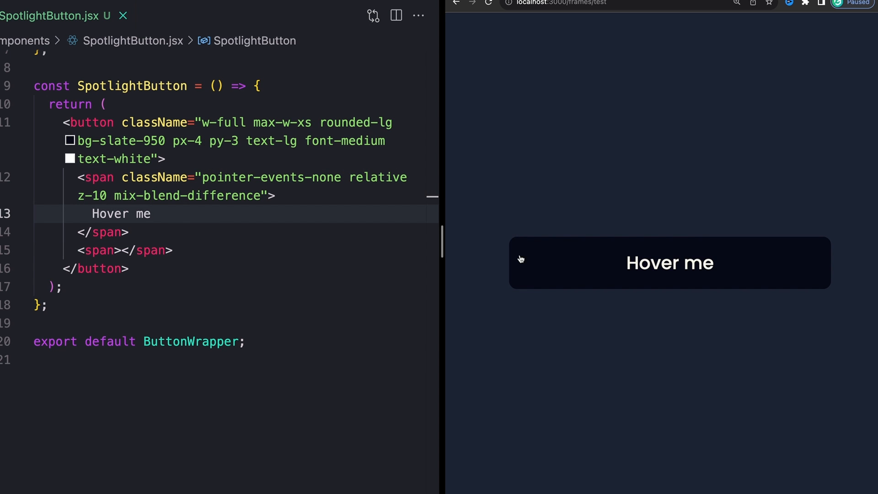
{"action": "mouse_move", "coordinate": [684, 269]}
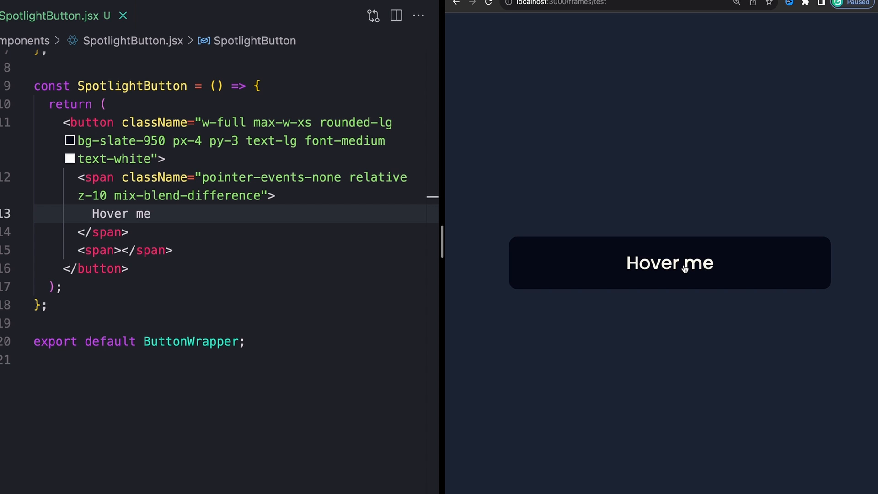
{"action": "mouse_move", "coordinate": [653, 269]}
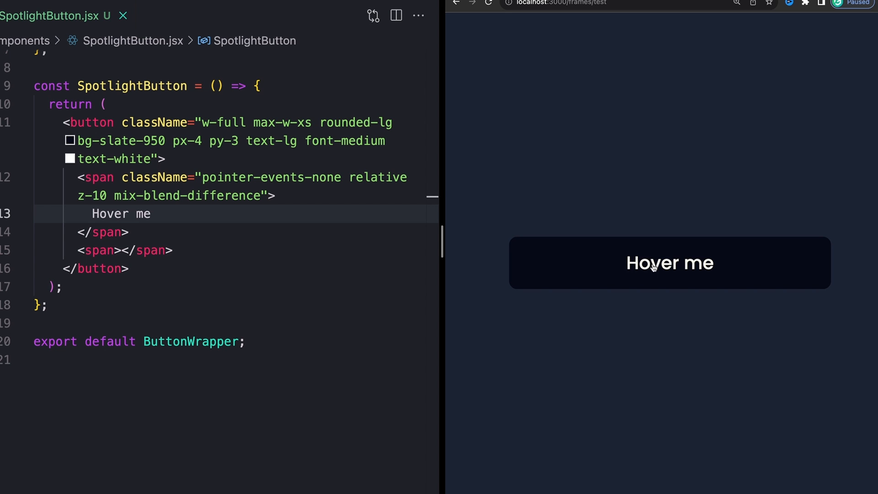
{"action": "mouse_move", "coordinate": [672, 266]}
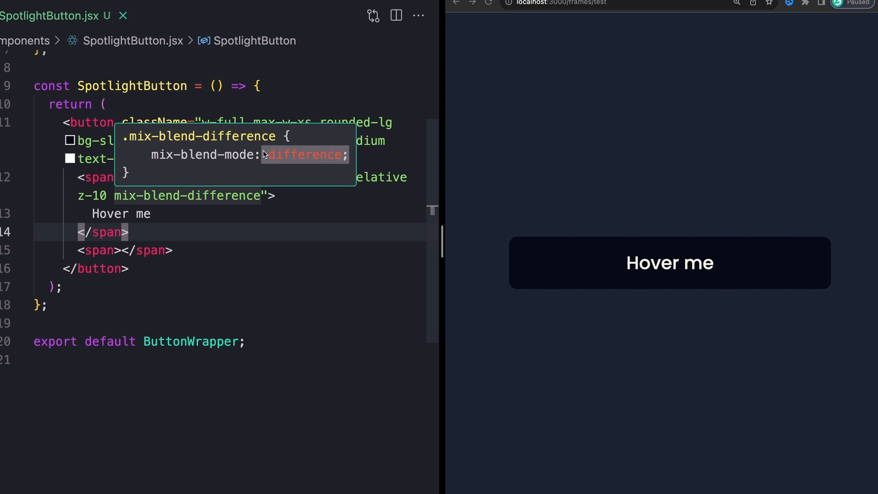
{"action": "mouse_move", "coordinate": [616, 162]}
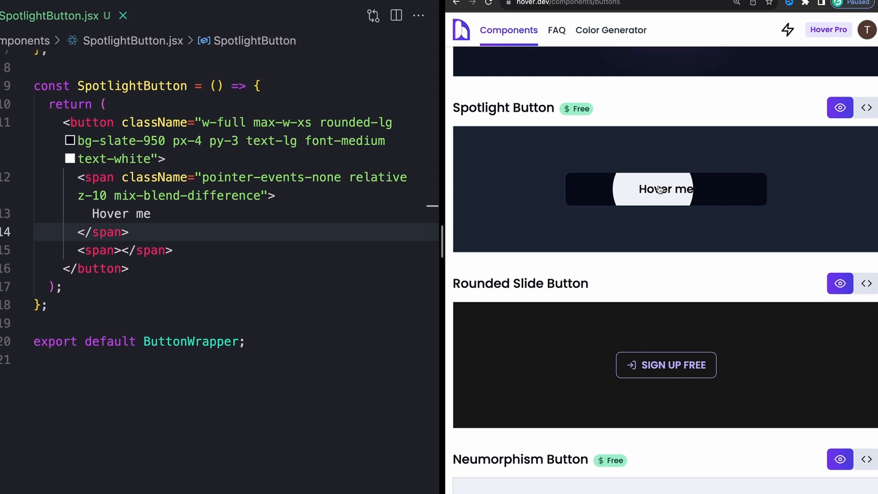
{"action": "mouse_move", "coordinate": [722, 194]}
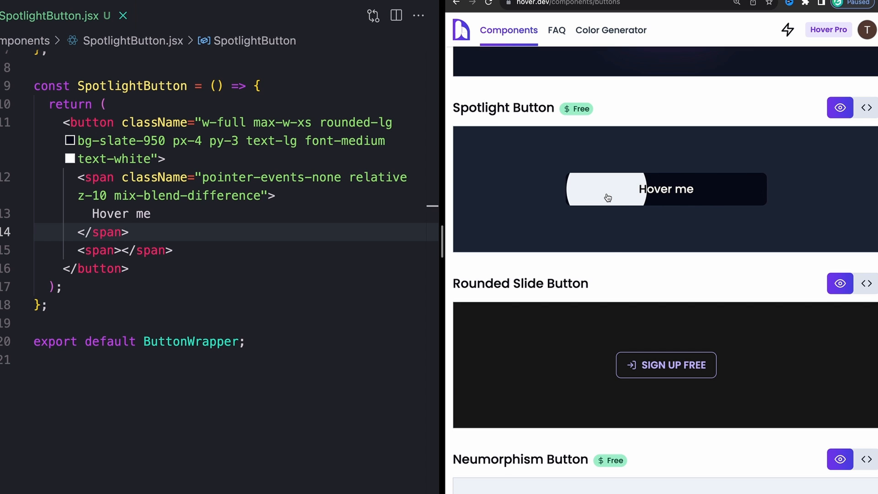
{"action": "mouse_move", "coordinate": [719, 186]}
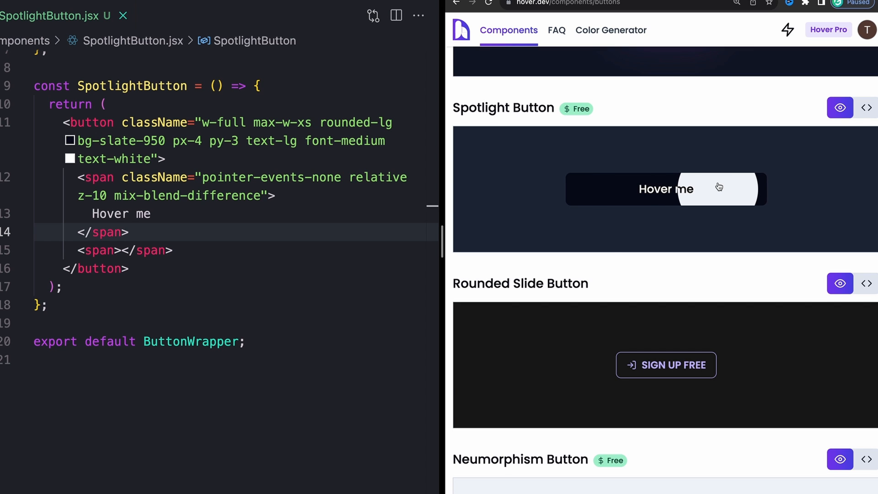
{"action": "mouse_move", "coordinate": [707, 188]}
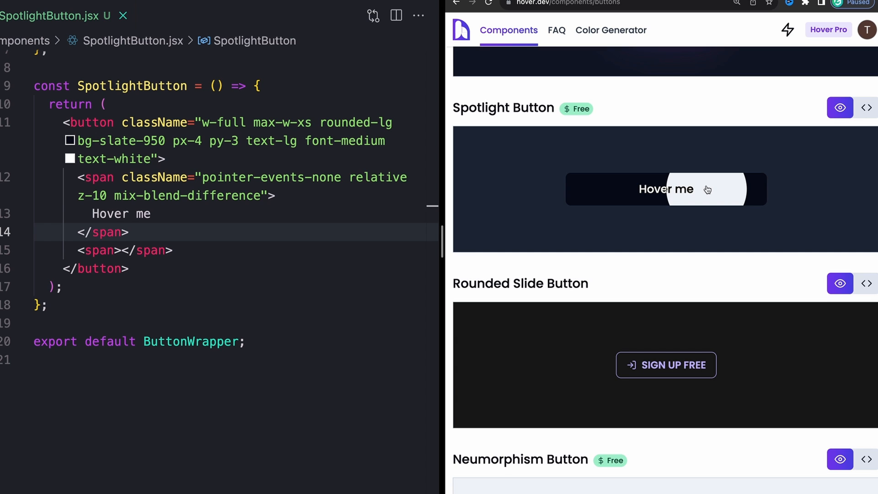
{"action": "mouse_move", "coordinate": [618, 200]}
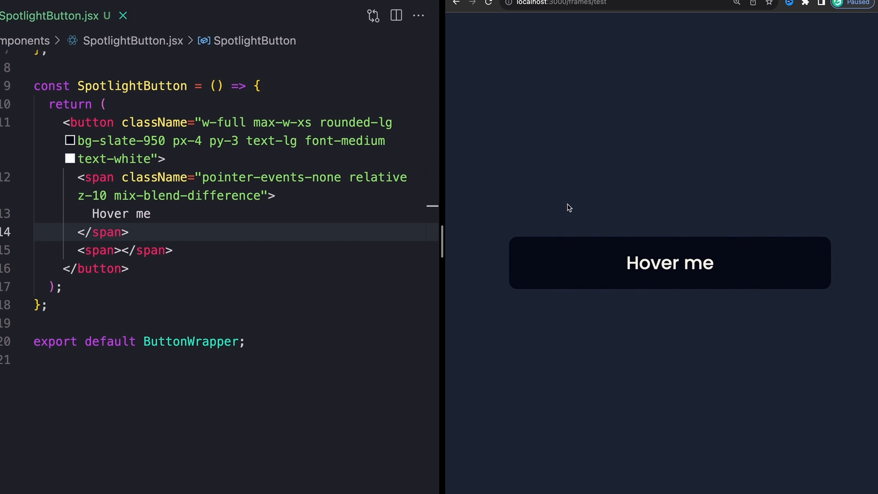
Step: Give the second span pointer-events-none, absolute 50% positioning, h-32 w-32, translate, rounded-full, bg-slate-100
{"action": "left_click_drag", "start_coordinate": [80, 177], "coordinate": [274, 196]}
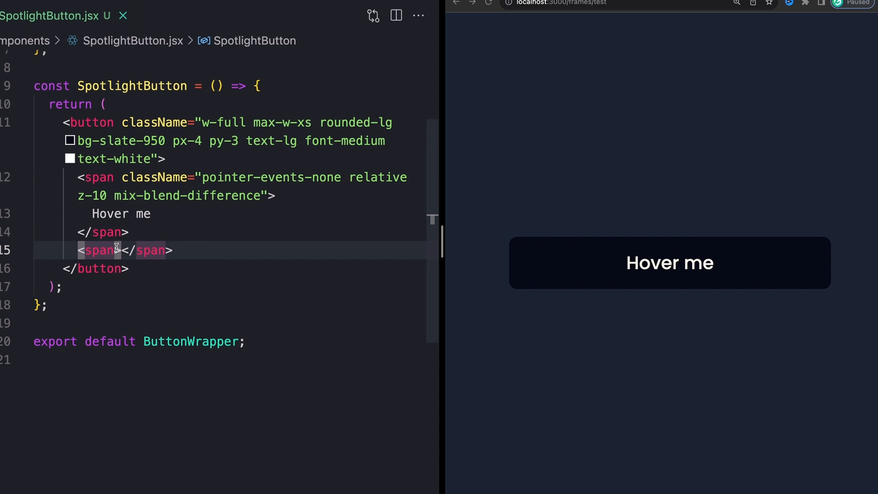
{"action": "key", "text": "Enter"}
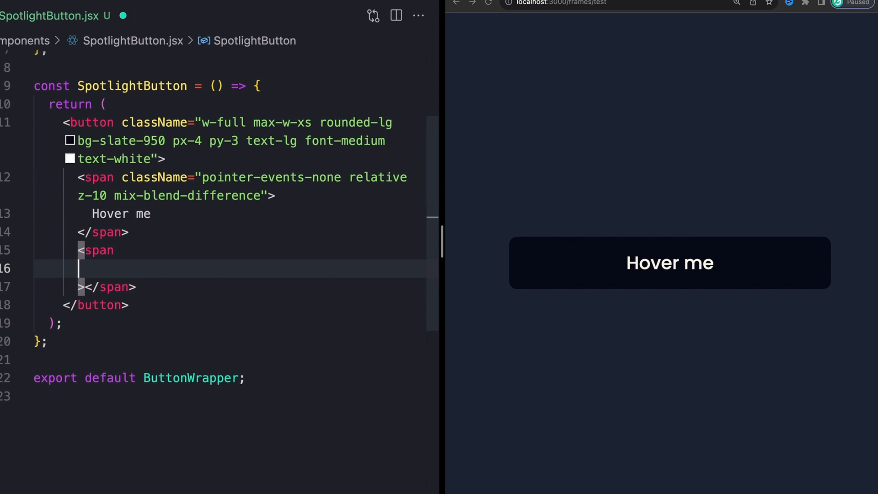
{"action": "type", "text": "className=\"pointer-events-none absolute left-[50%] top-[50%] h-32 w-32 -translate-x-[50%] -translate-y-[50%] rounded-full bg-slate-100\""}
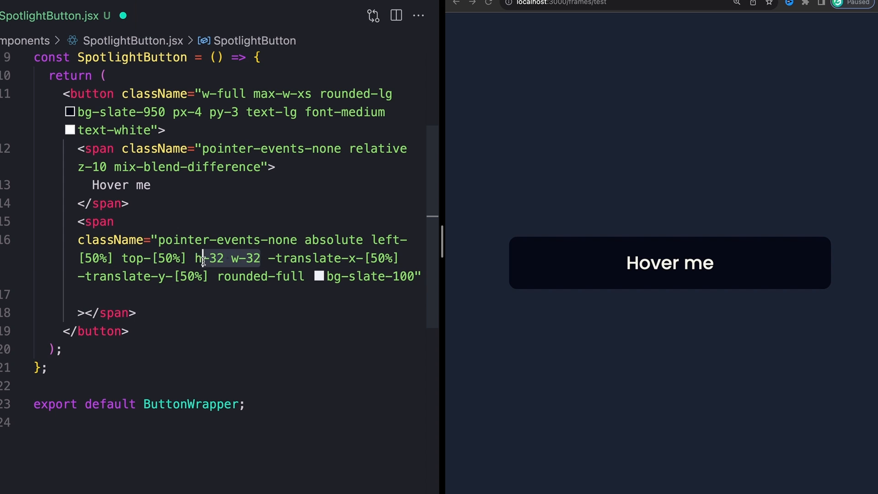
{"action": "mouse_move", "coordinate": [209, 258]}
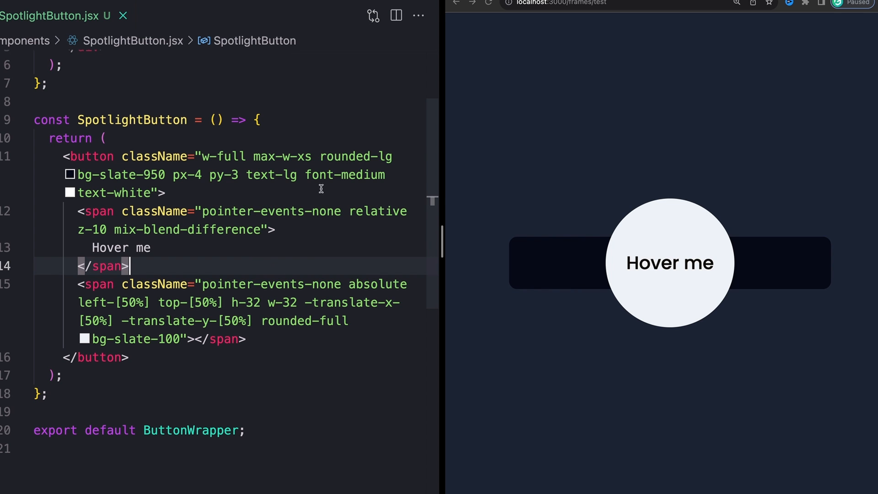
Step: Add overflow-hidden and relative to the button's className so the circle is clipped
{"action": "type", "text": "ovb"}
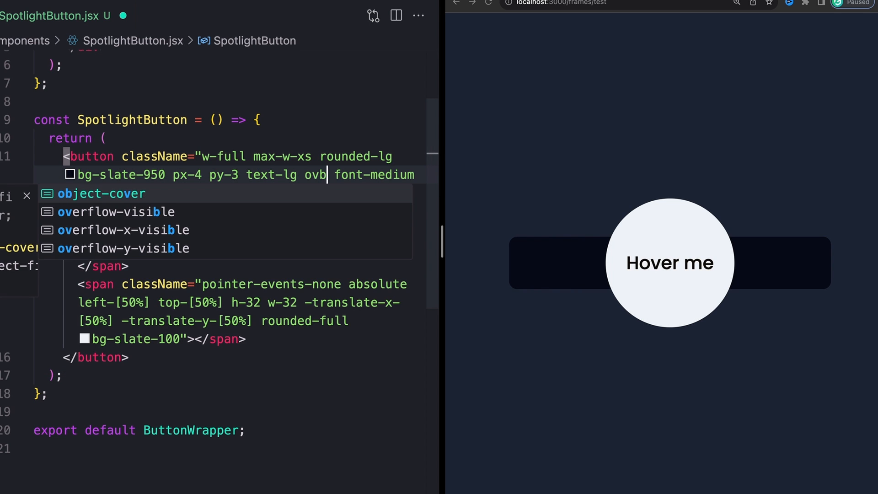
{"action": "key", "text": "Backspace"}
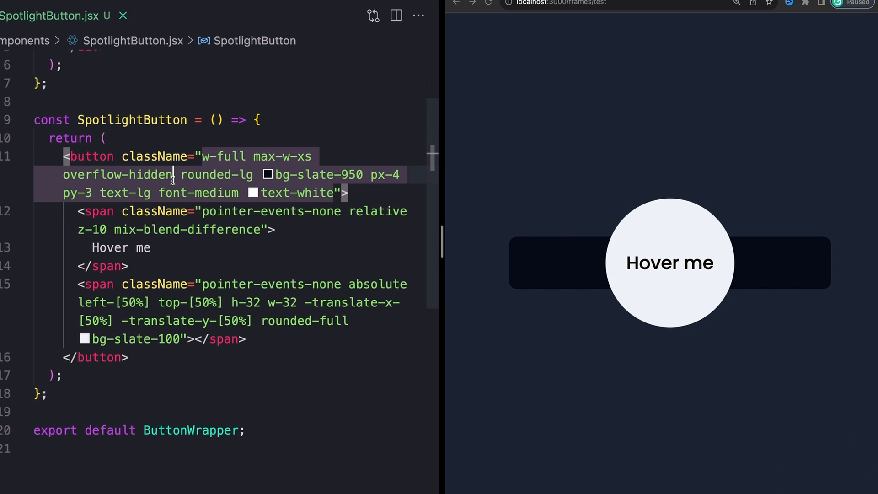
{"action": "type", "text": "relative"}
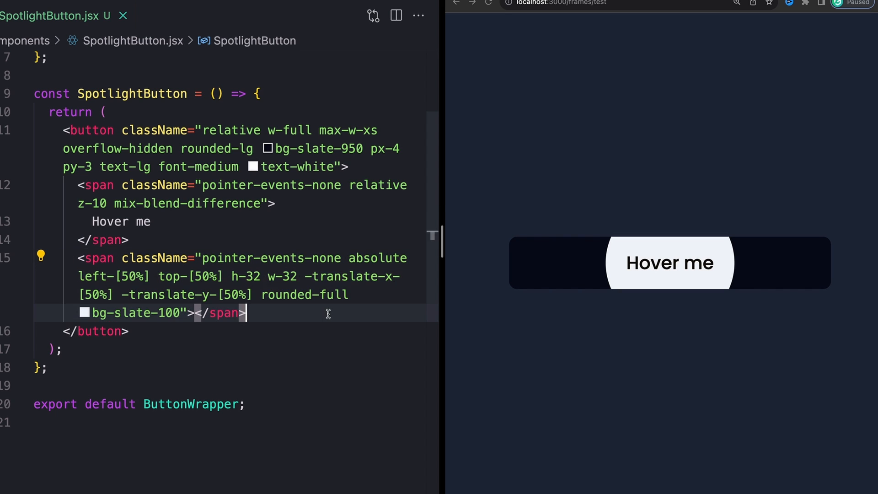
{"action": "mouse_move", "coordinate": [377, 257]}
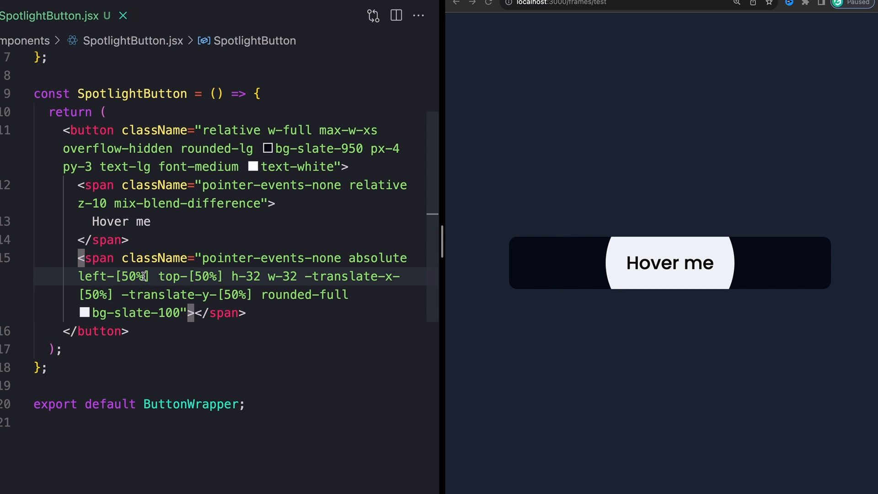
Step: Change the circle span to left-1/2 and -translate-x-1/2 -translate-y-1/2 instead of bracketed 50% values
{"action": "type", "text": "left-1/2"}
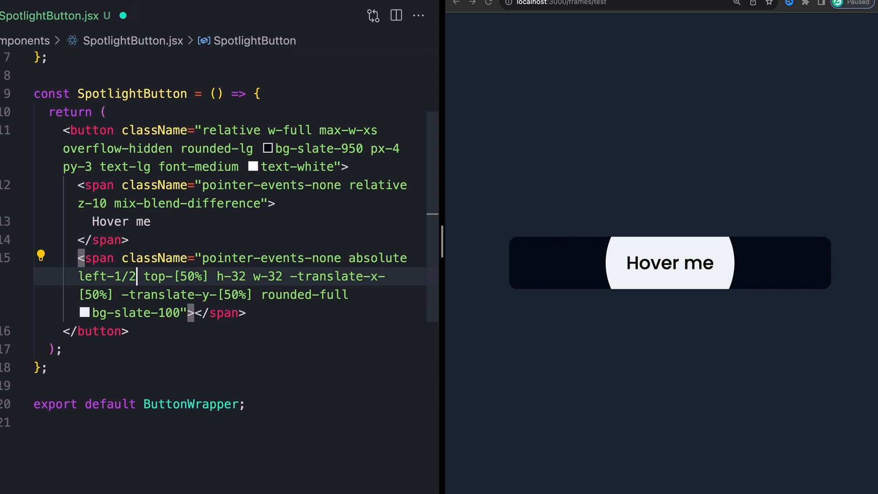
{"action": "mouse_move", "coordinate": [109, 276]}
{"action": "type", "text": "1/2"}
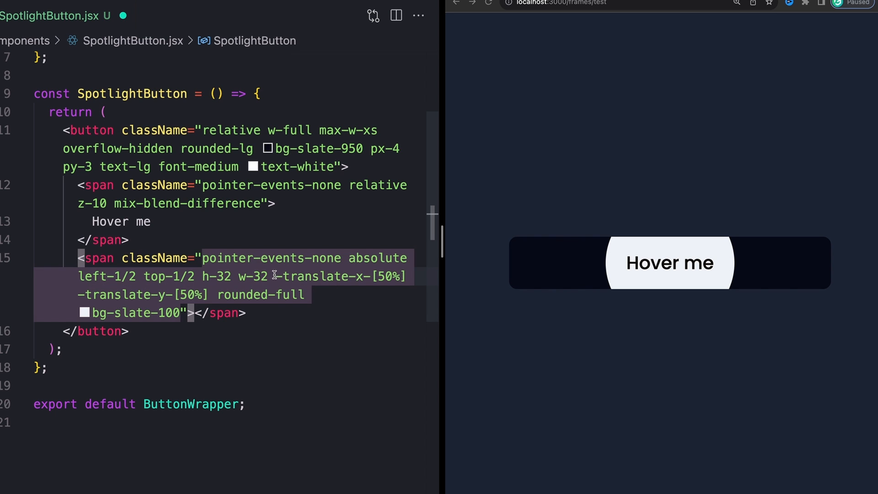
{"action": "left_click", "coordinate": [190, 295]}
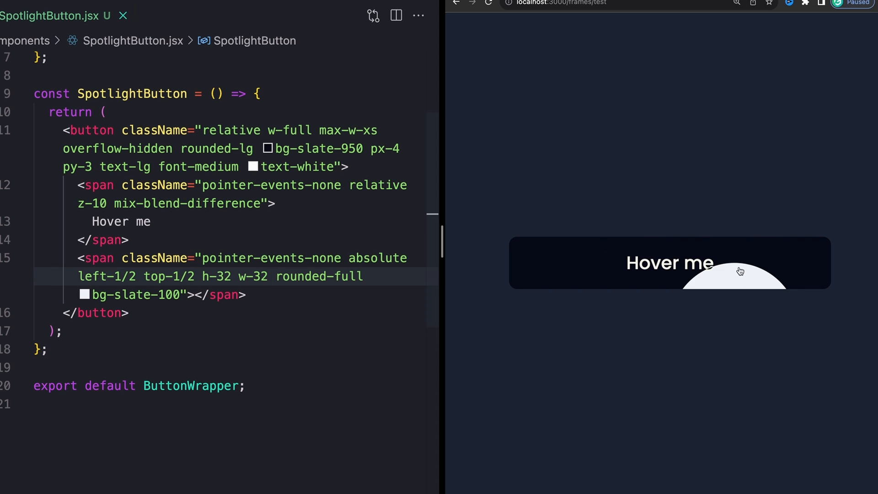
{"action": "mouse_move", "coordinate": [688, 280]}
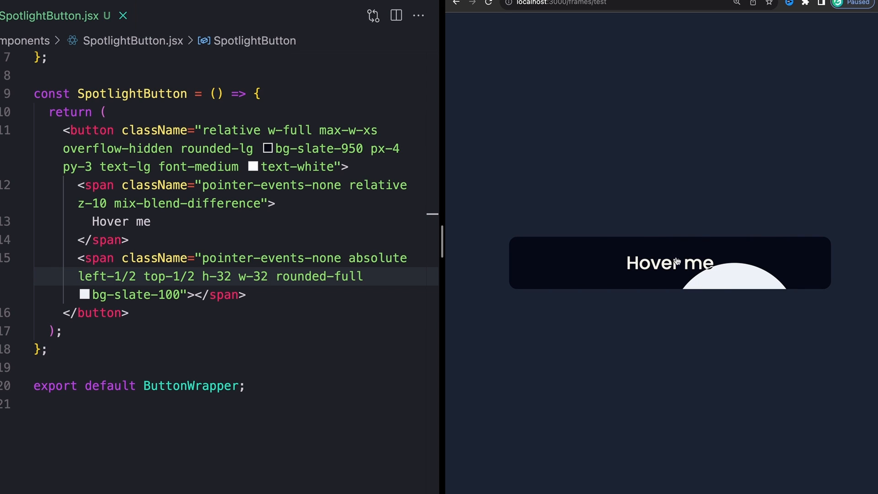
{"action": "mouse_move", "coordinate": [717, 288]}
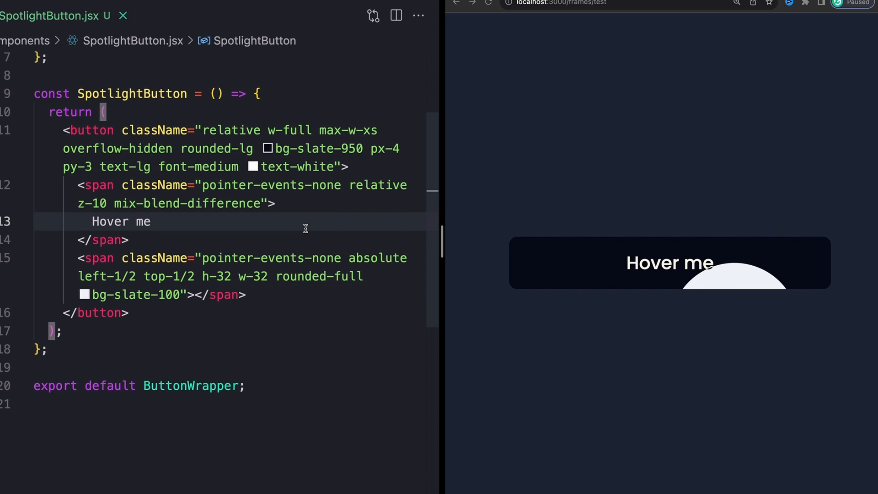
{"action": "type", "text": "-translate-x-[50%] -translate-y-[50%]"}
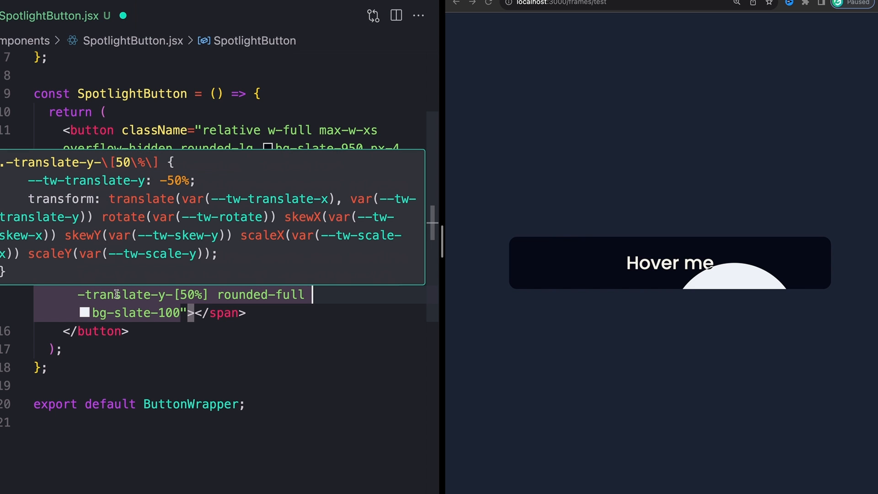
{"action": "double_click", "coordinate": [56, 198]}
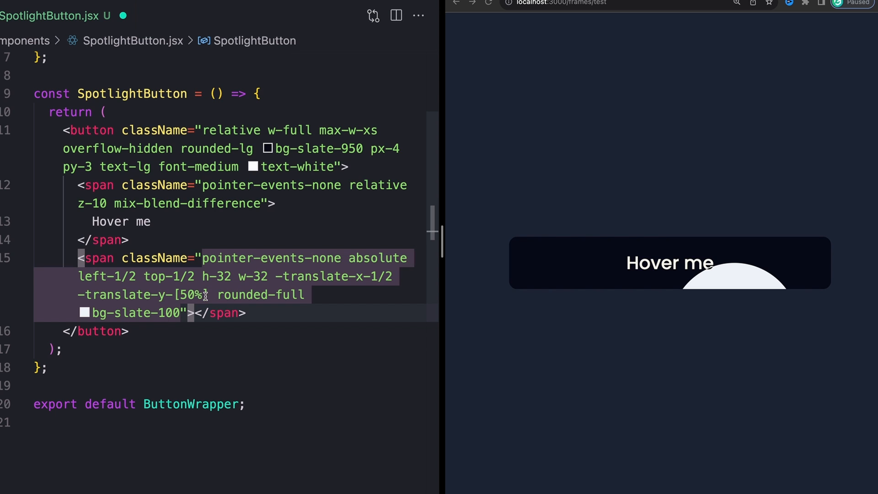
{"action": "type", "text": "-translate-y-1/2"}
{"action": "type", "text": "const btnRef = useRef(null);"}
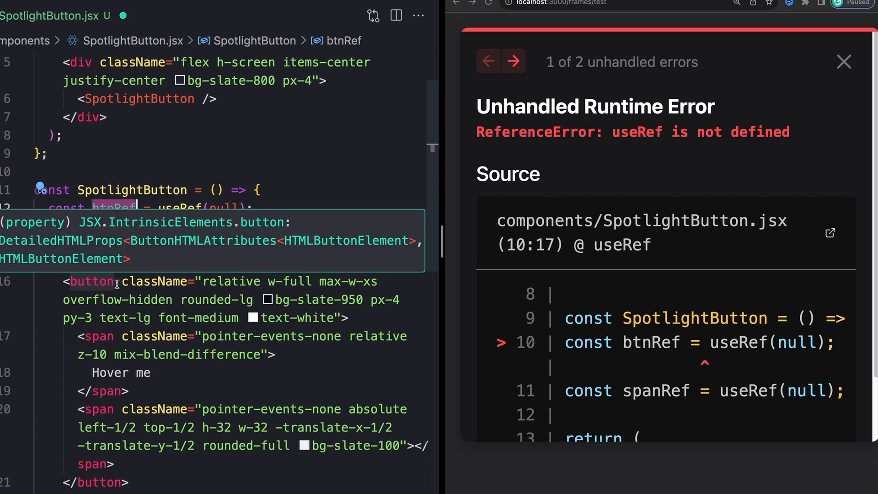
Step: Attach ref={btnRef} to the button and ref={spanRef} to the circle span
{"action": "type", "text": "ref={}"}
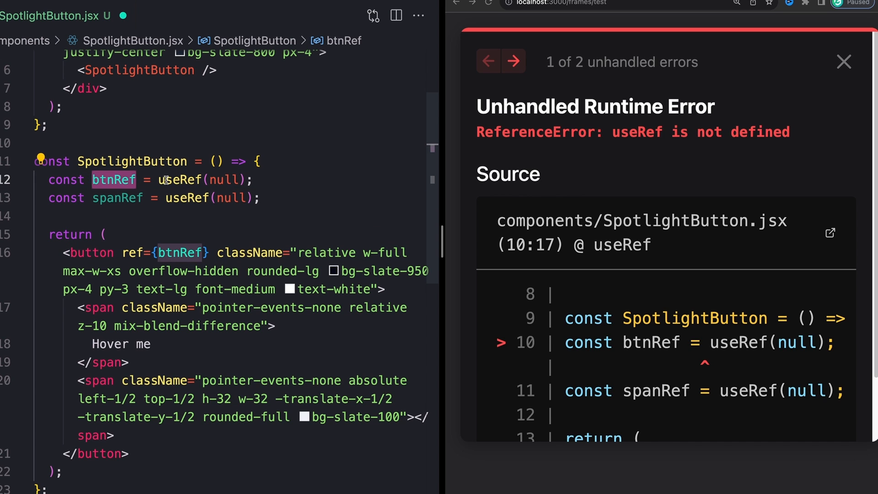
{"action": "left_click", "coordinate": [218, 181]}
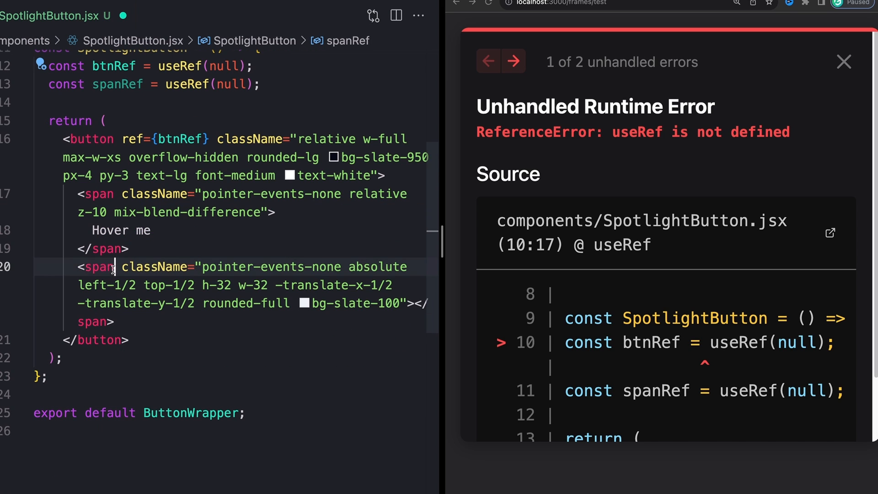
{"action": "type", "text": "ref={spanRef"}
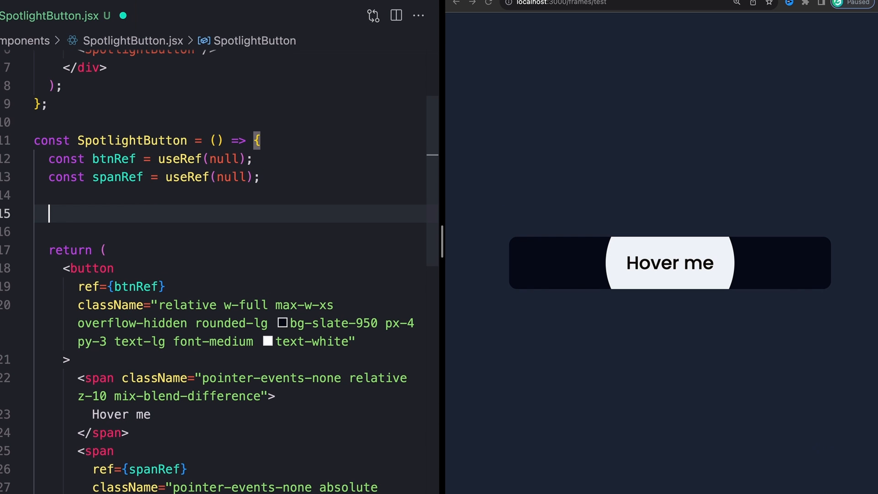
Step: Add a useEffect with empty dependencies defining handleMouseMove that logs 'Hi mom!'
{"action": "type", "text": "useEffect(() => {"}
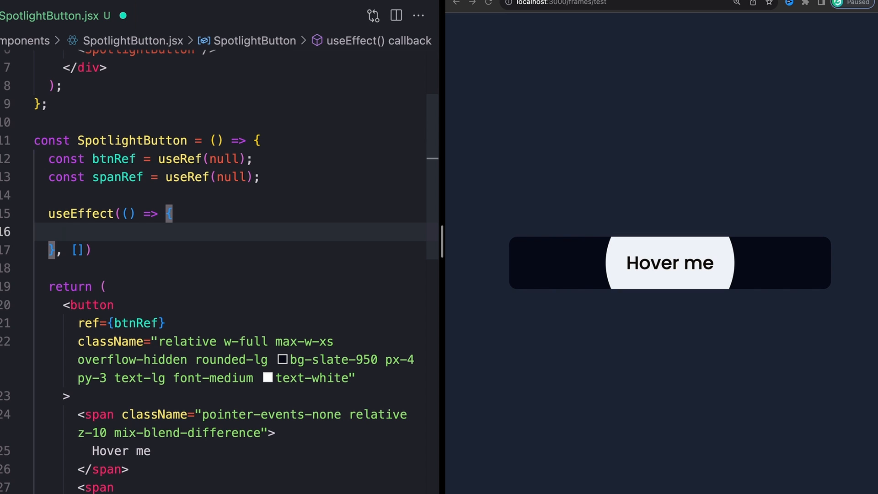
{"action": "type", "text": "const ha"}
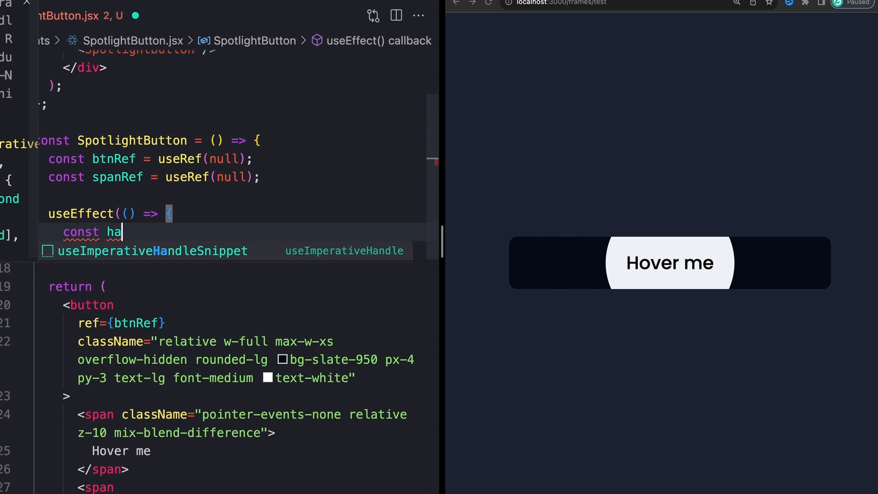
{"action": "type", "text": "ndleMouseMove = e ="}
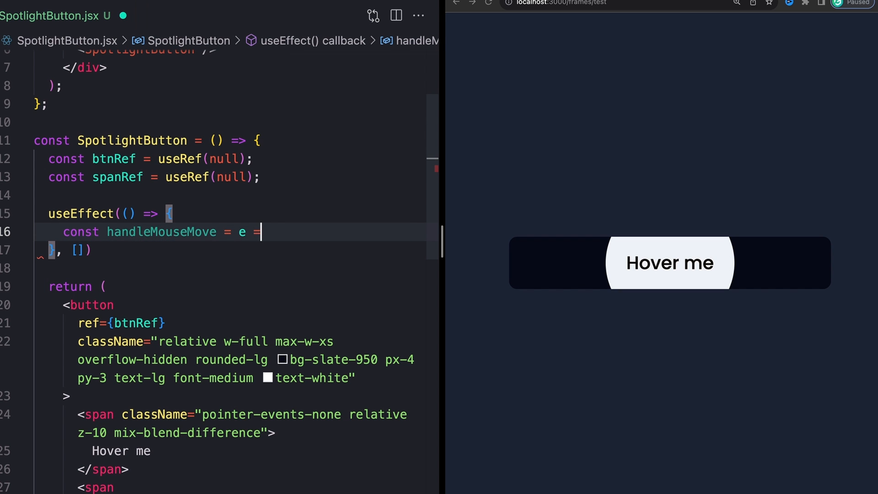
{"action": "type", "text": "{"}
{"action": "type", "text": "console.log(\"Hi mom!\");"}
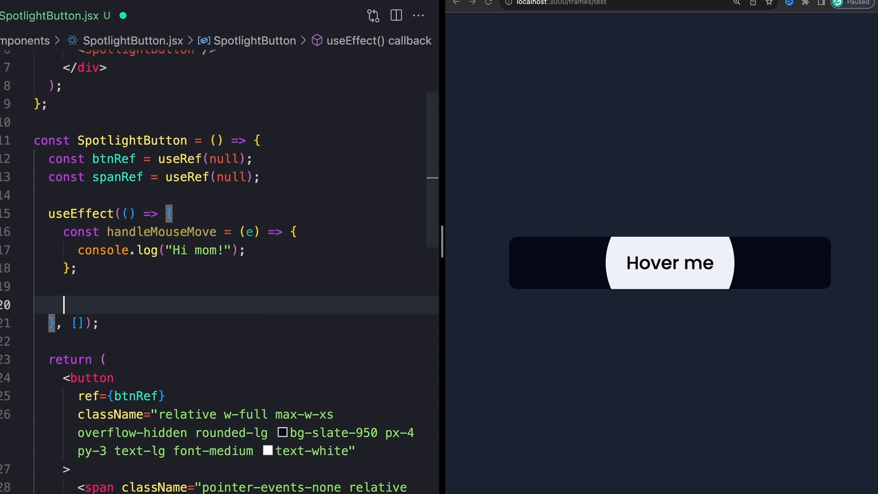
Step: Add btnRef.current.addEventListener('mousemove', handleMouseMove) inside the effect
{"action": "type", "text": "btnRef.cu"}
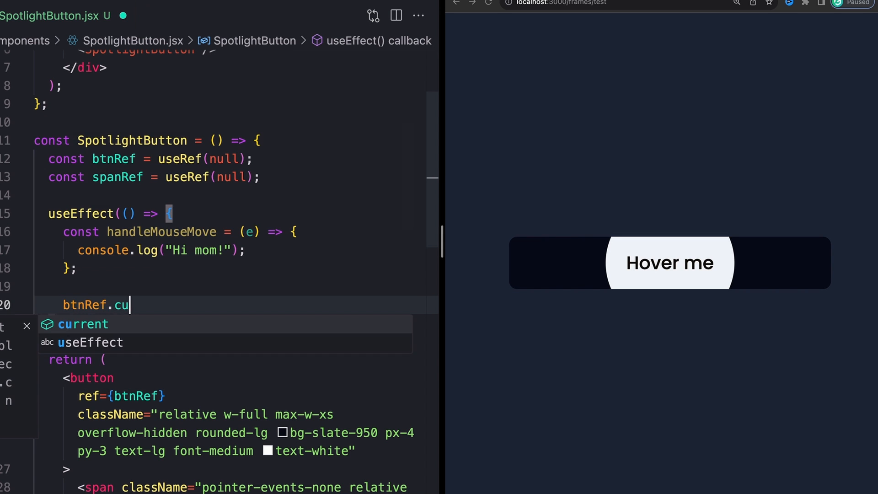
{"action": "type", "text": "rrent"}
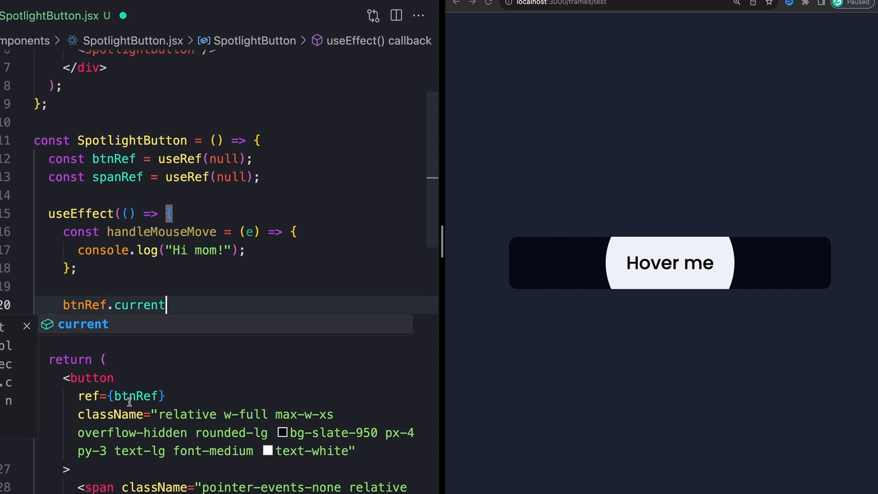
{"action": "type", "text": "."}
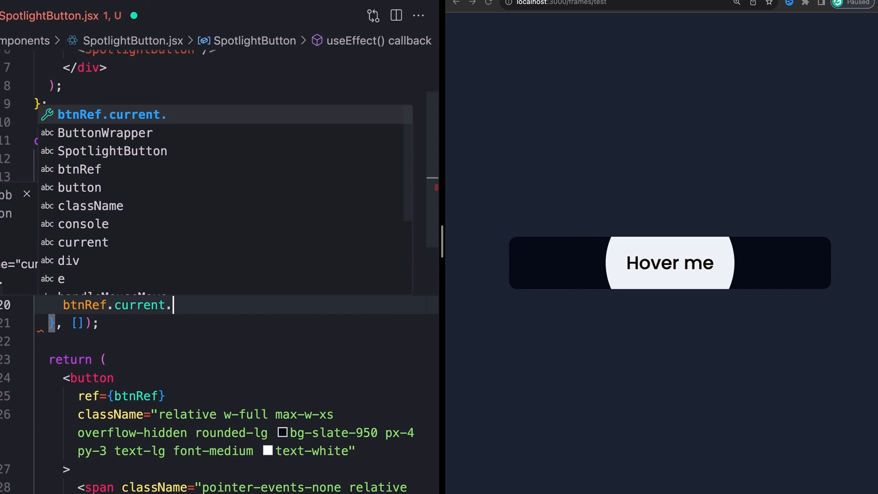
{"action": "type", "text": "addEventListener(\""}
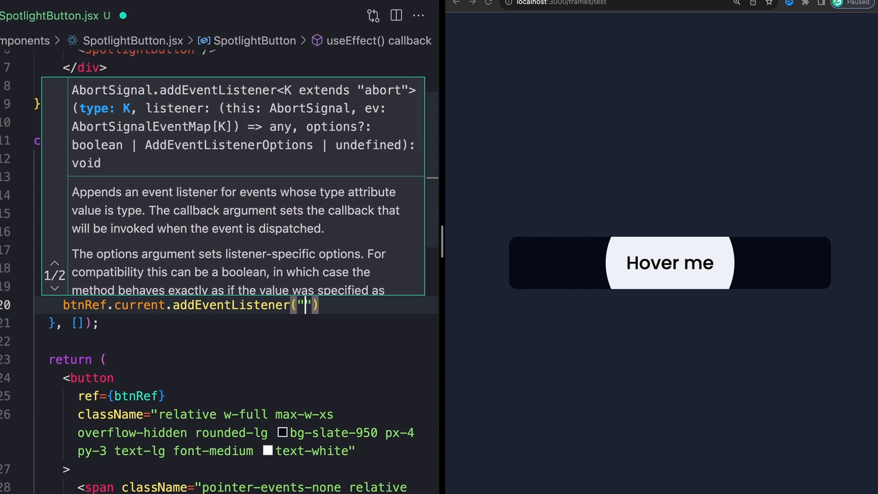
{"action": "type", "text": "mousemove"}
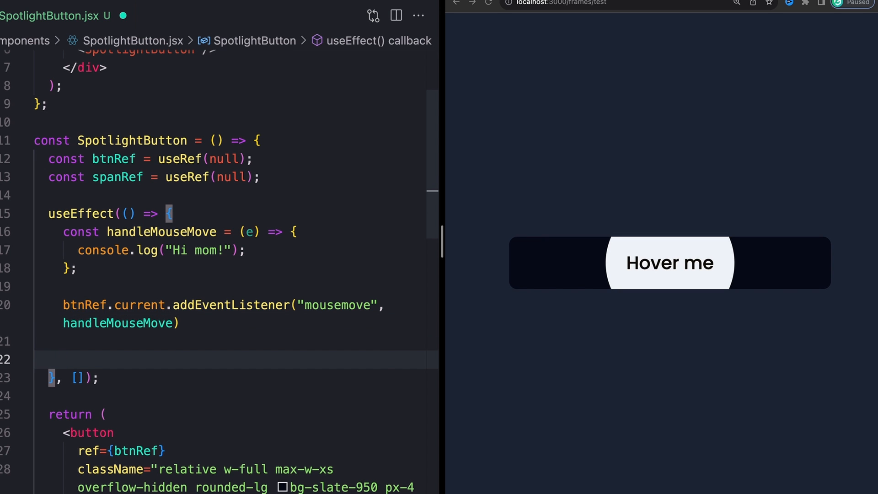
Step: Return a cleanup function that removes the mousemove listener with the same arguments
{"action": "type", "text": "reutnr () => {"}
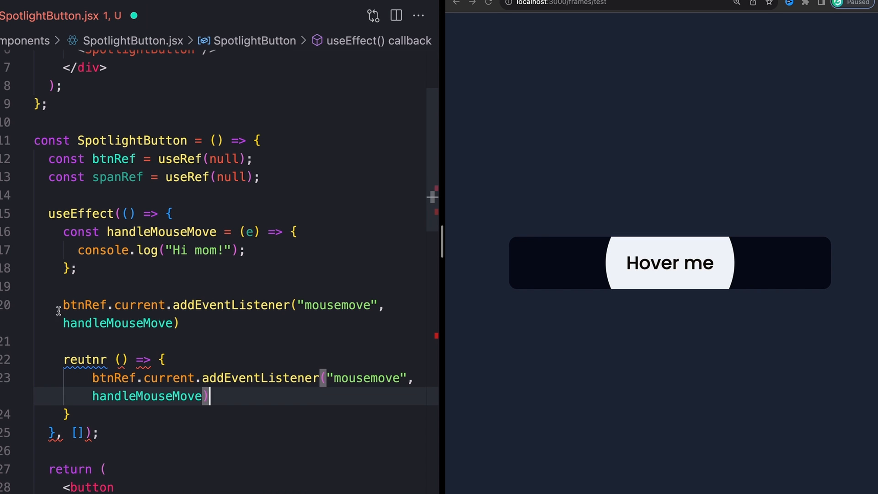
{"action": "type", "text": "retrun"}
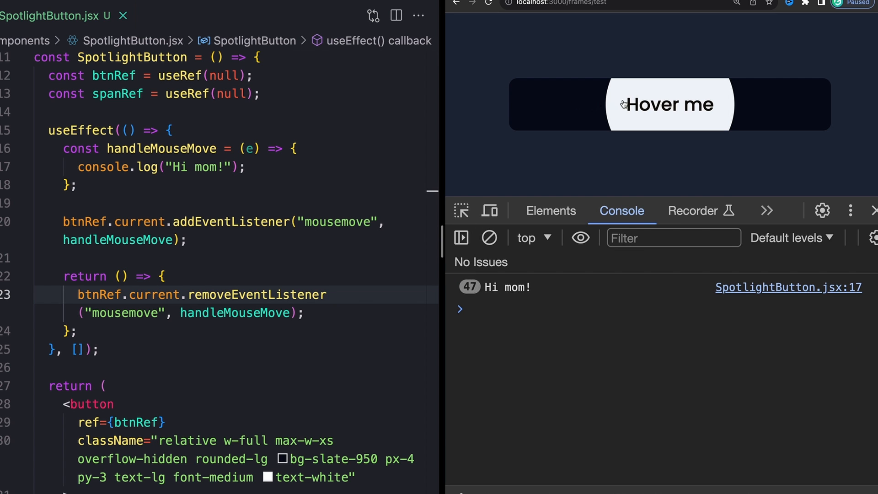
{"action": "mouse_move", "coordinate": [658, 108]}
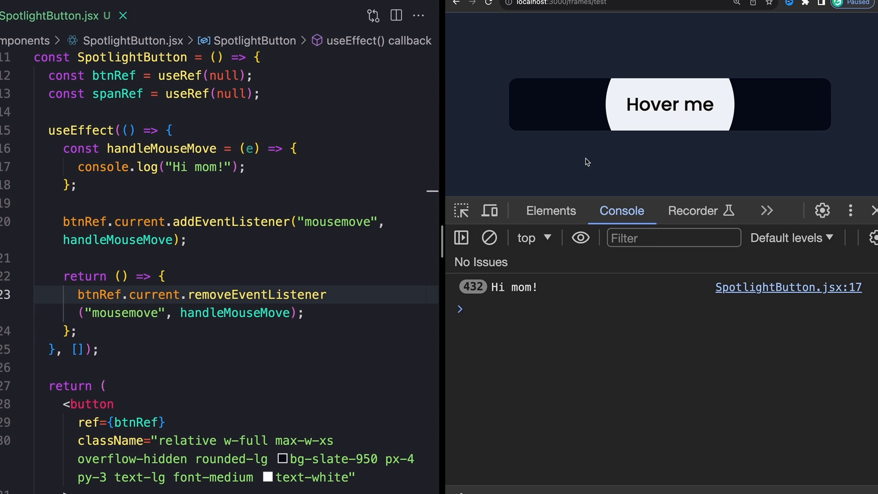
{"action": "mouse_move", "coordinate": [621, 120]}
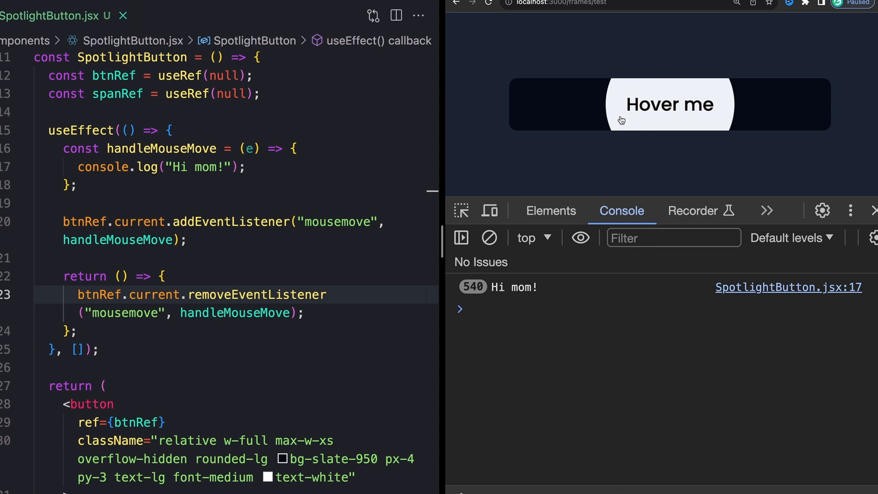
{"action": "mouse_move", "coordinate": [582, 108]}
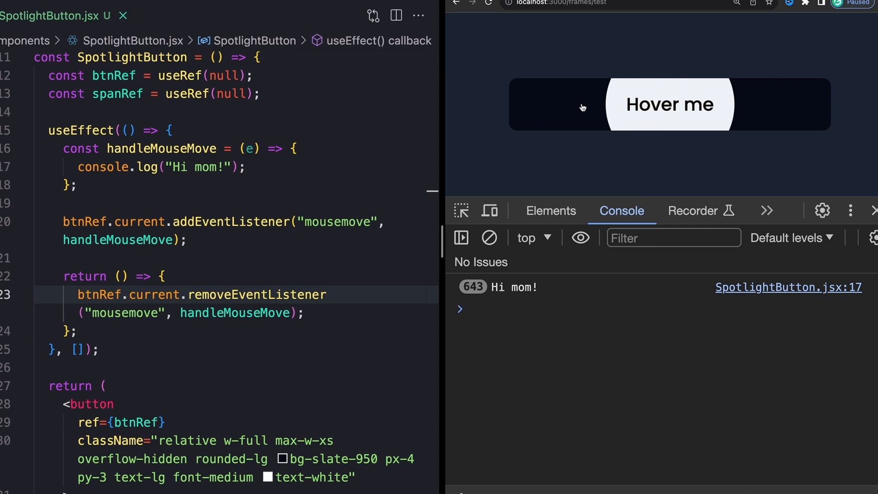
{"action": "mouse_move", "coordinate": [510, 115]}
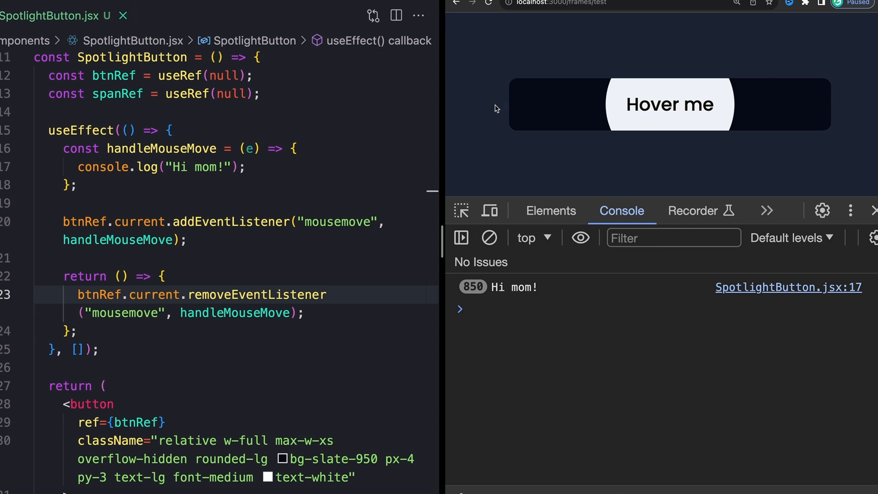
{"action": "mouse_move", "coordinate": [692, 114]}
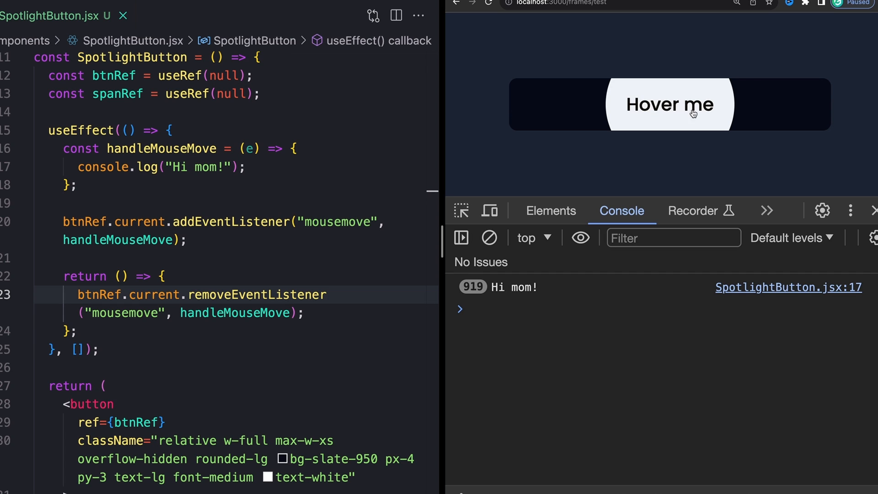
{"action": "mouse_move", "coordinate": [822, 116]}
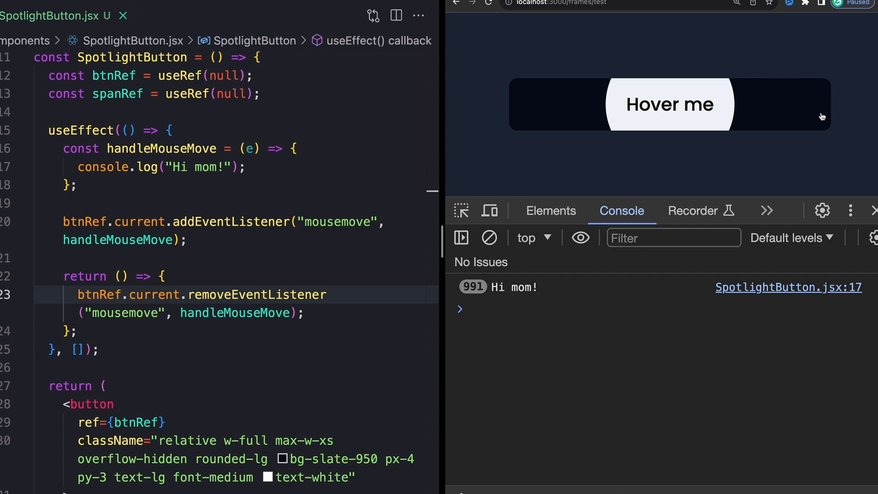
{"action": "mouse_move", "coordinate": [668, 118]}
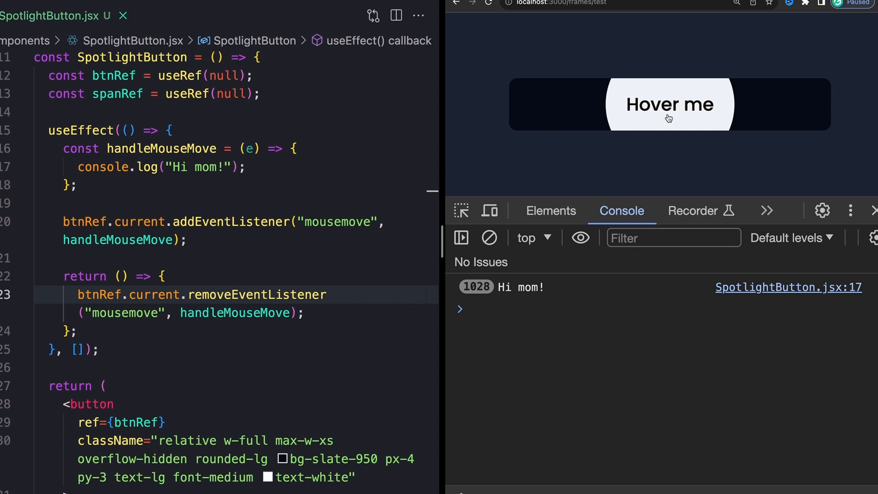
{"action": "mouse_move", "coordinate": [511, 106]}
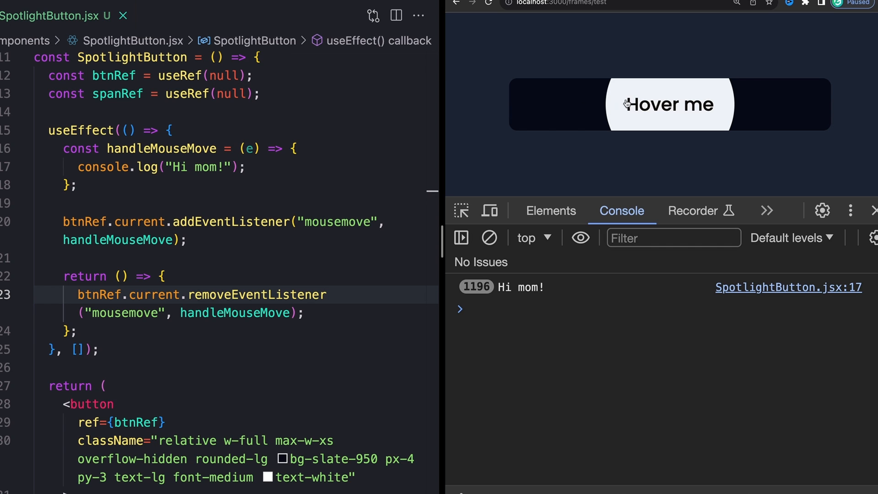
{"action": "mouse_move", "coordinate": [826, 100]}
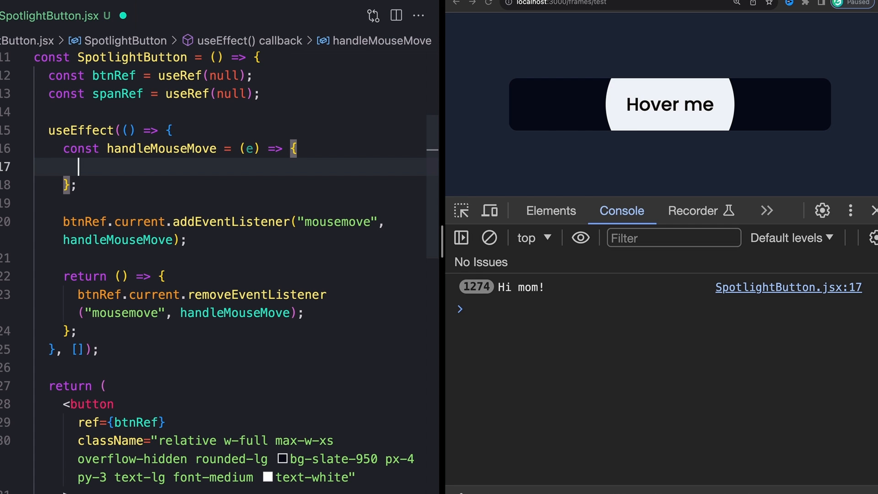
Step: Destructure width from e.target.getBoundingClientRect() inside handleMouseMove
{"action": "type", "text": "const {"}
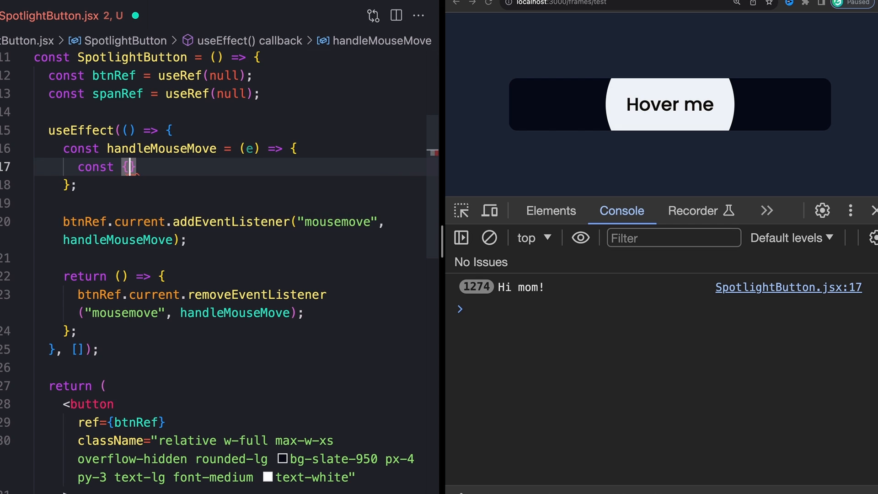
{"action": "type", "text": "width"}
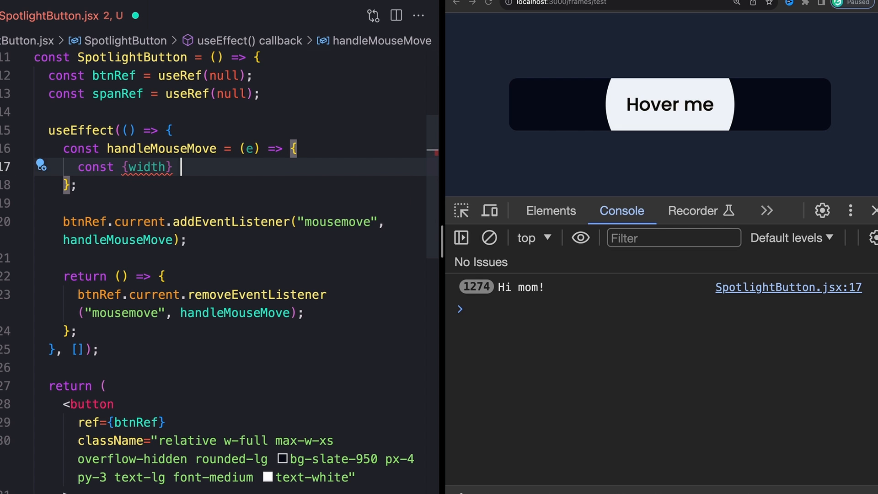
{"action": "type", "text": "="}
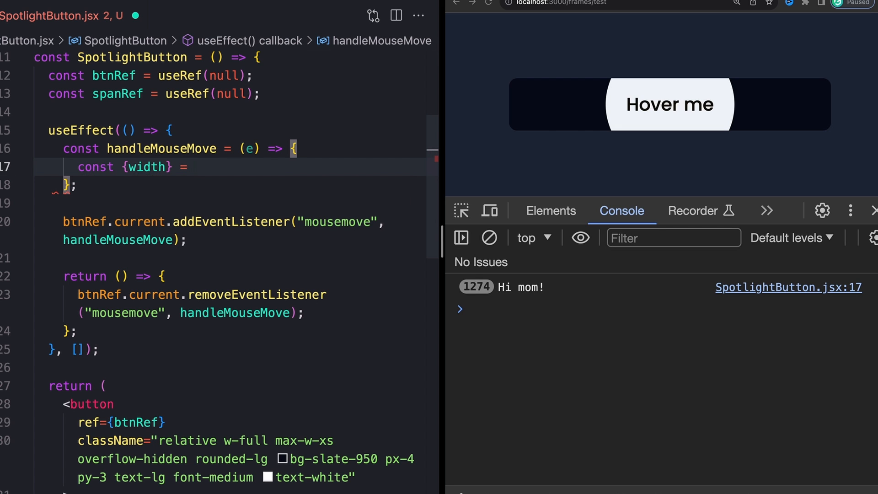
{"action": "type", "text": "e.target"}
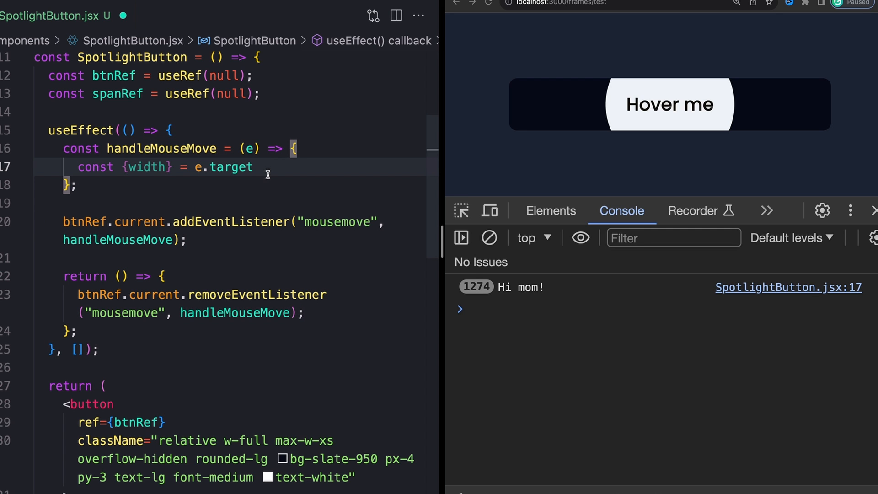
{"action": "type", "text": ".g"}
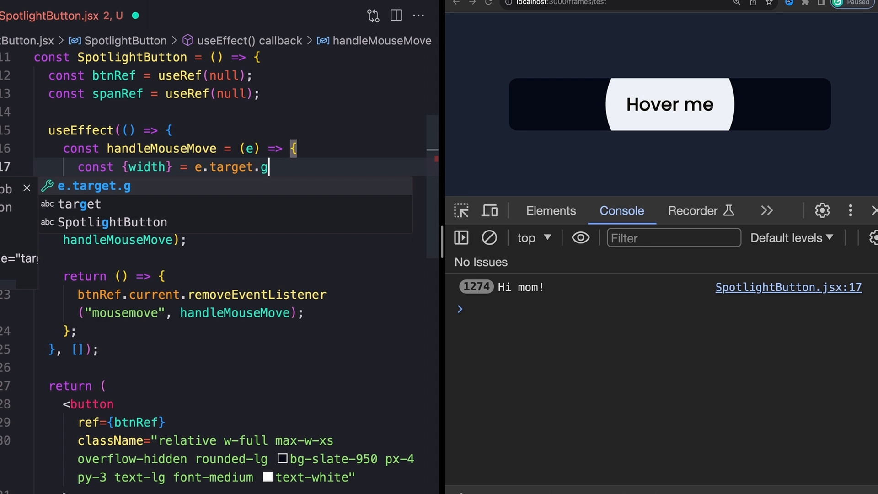
{"action": "type", "text": "etBoundingCl"}
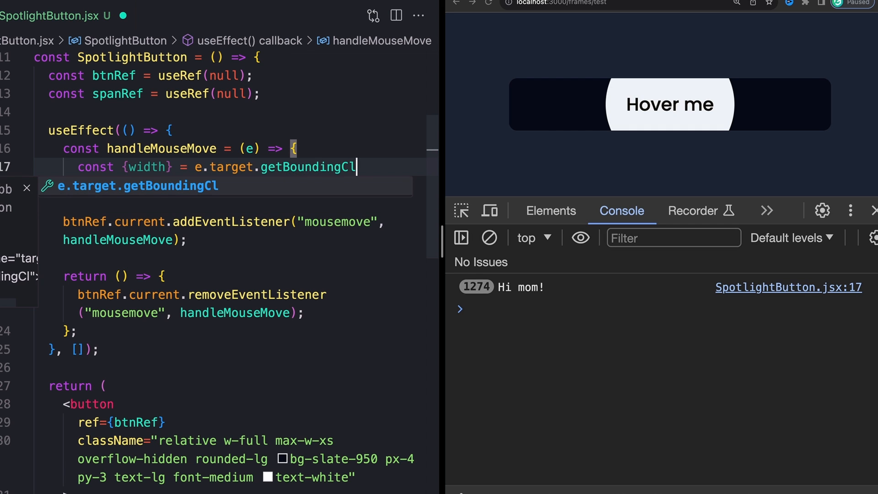
{"action": "type", "text": "ientRex"}
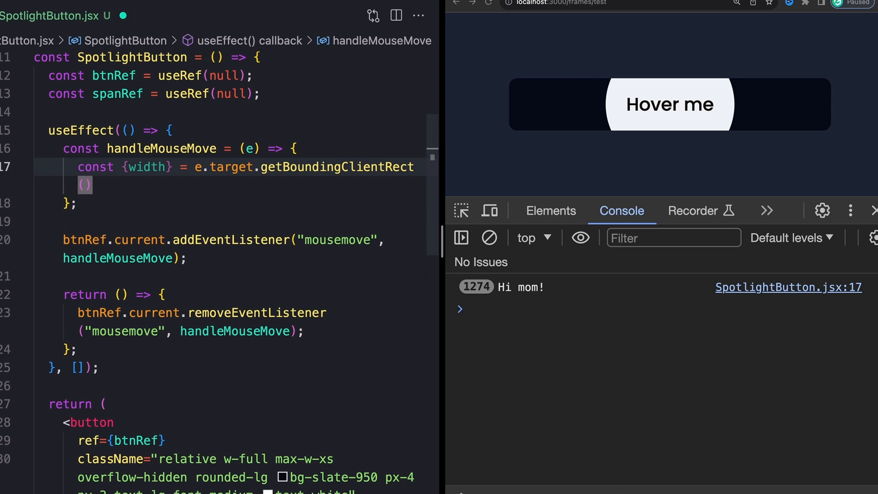
Step: Log the width to the console so hovering prints 320
{"action": "double_click", "coordinate": [146, 166]}
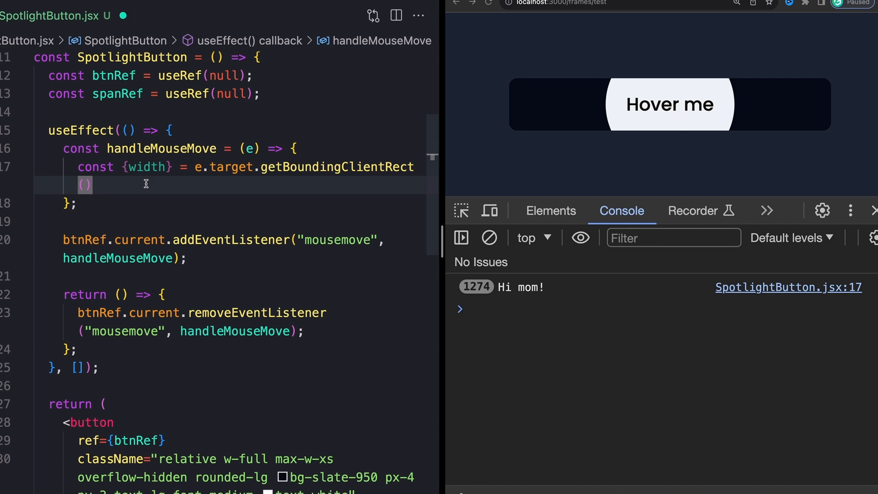
{"action": "type", "text": "console.log(width);"}
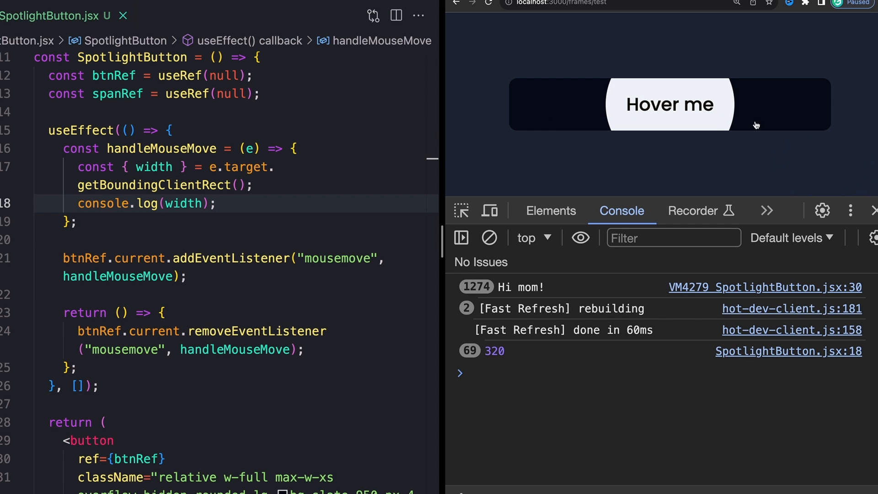
{"action": "mouse_move", "coordinate": [573, 110]}
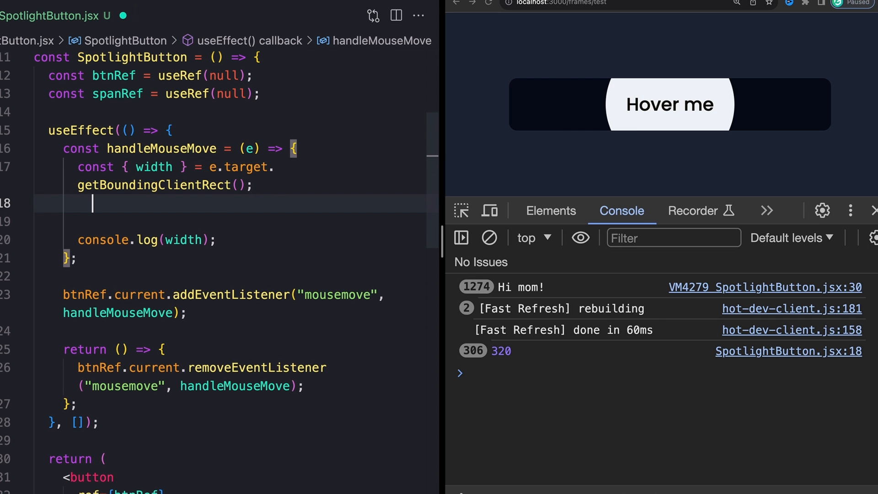
Step: Read const offset = e.offsetX in handleMouseMove and log it alongside width
{"action": "type", "text": "const of"}
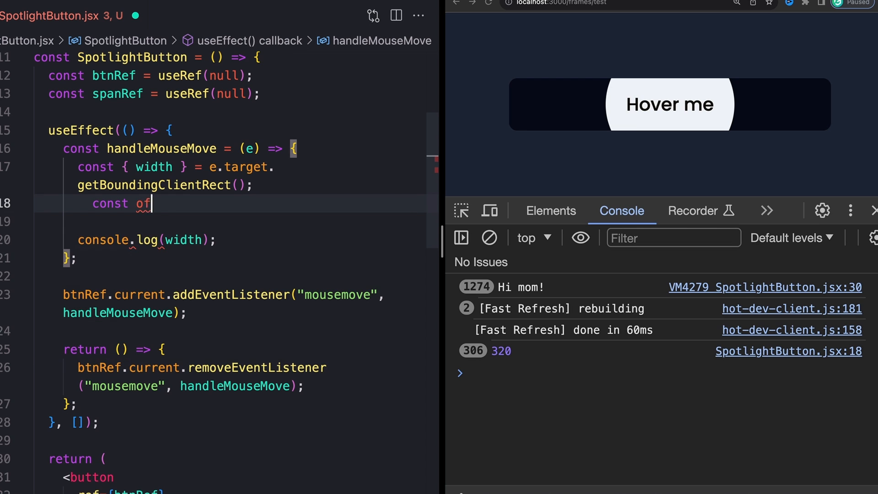
{"action": "type", "text": "fset ="}
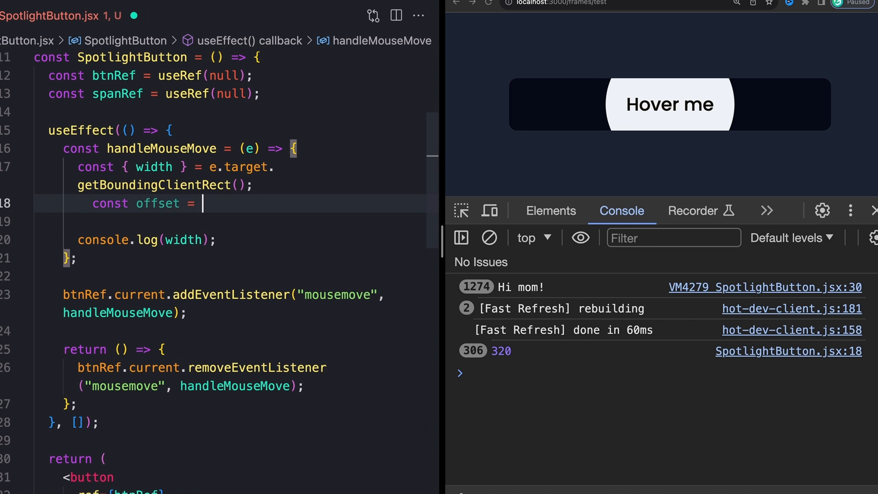
{"action": "type", "text": "e.offsetX;"}
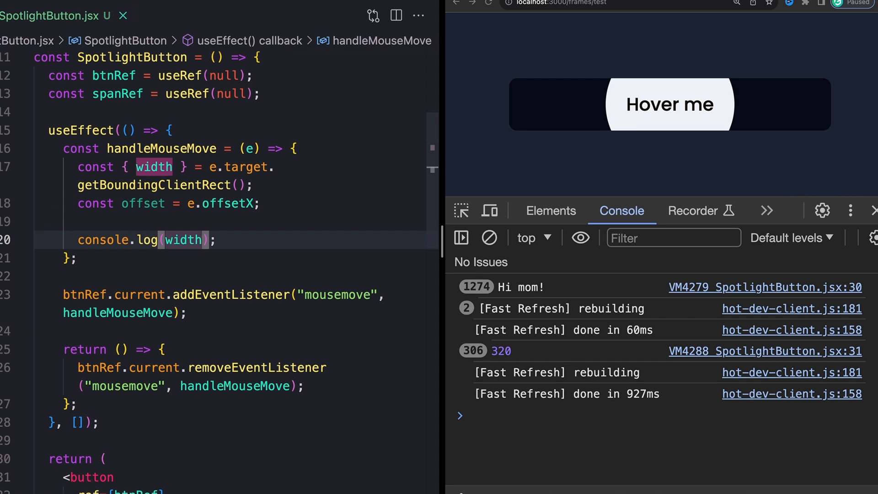
{"action": "type", "text": ", offset"}
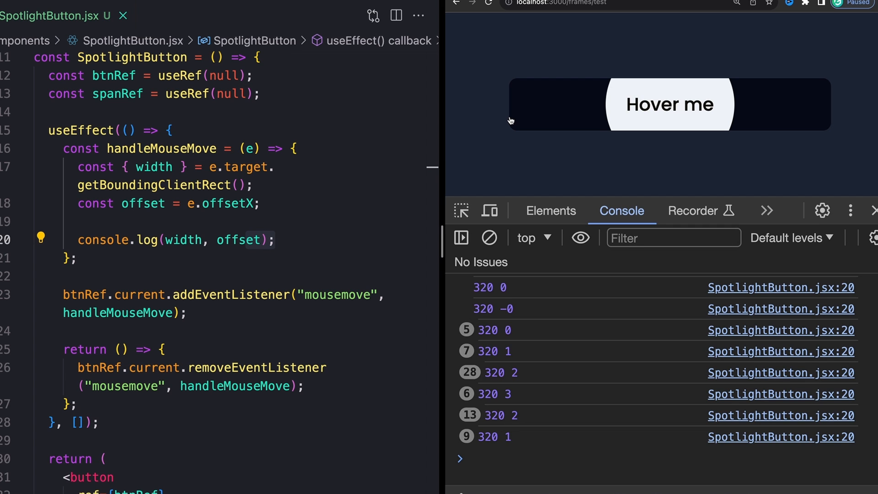
{"action": "mouse_move", "coordinate": [676, 102]}
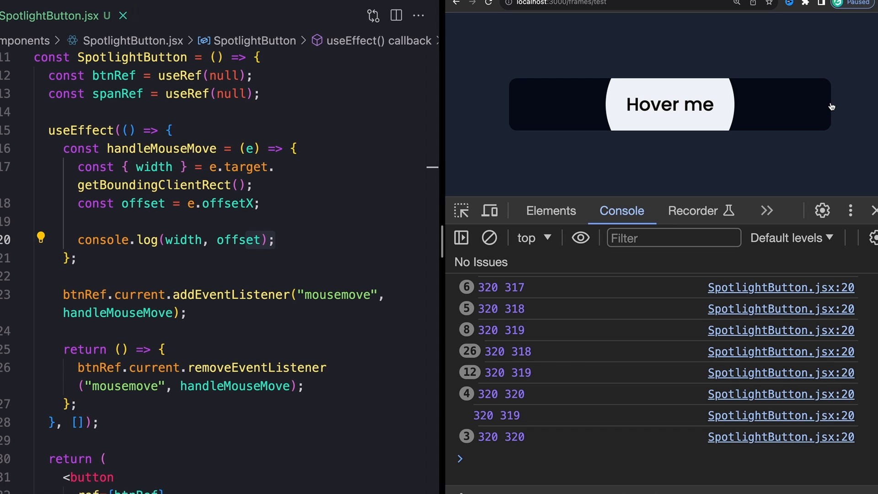
{"action": "mouse_move", "coordinate": [775, 95]}
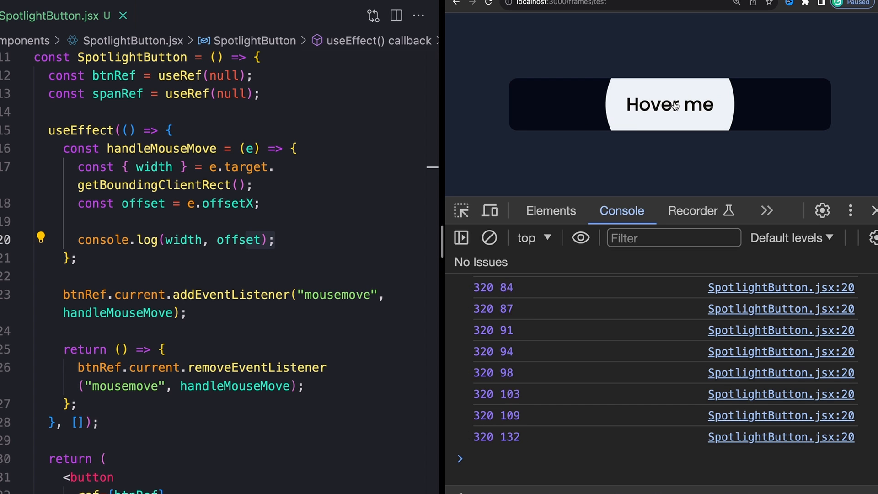
{"action": "mouse_move", "coordinate": [669, 104]}
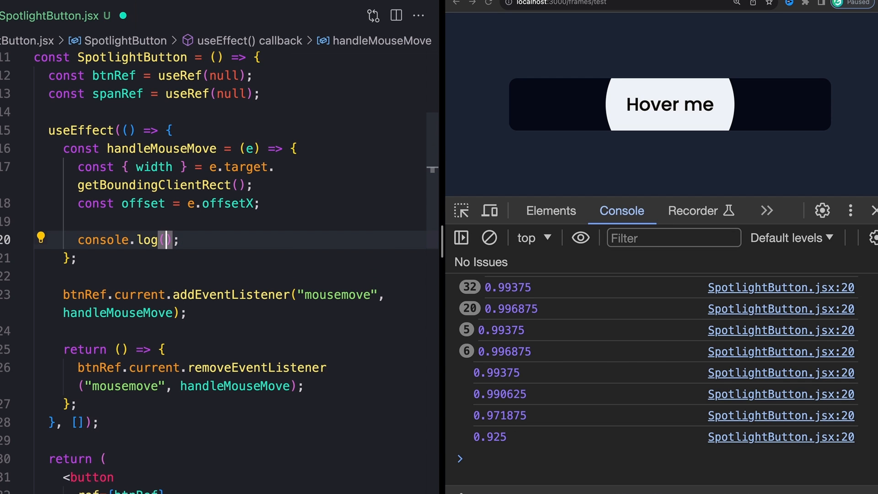
Step: Log the template literal `${(offset / width) * 100}%` instead of the raw values
{"action": "type", "text": "`"}
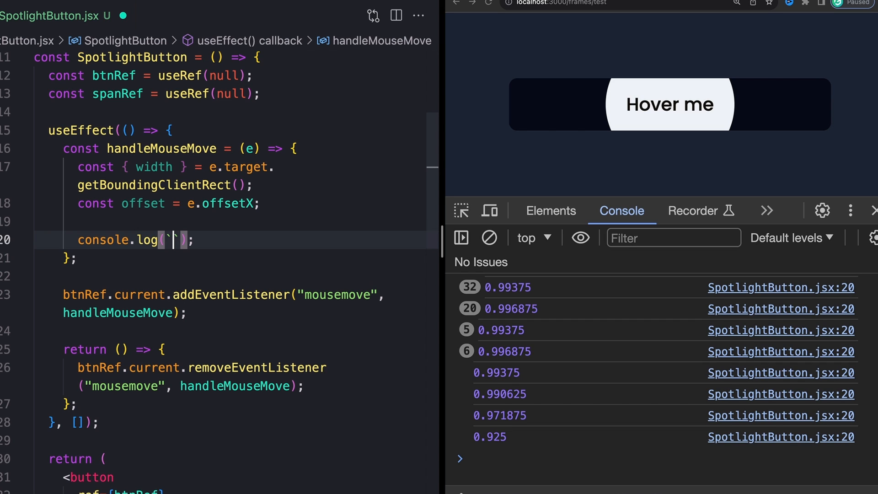
{"action": "type", "text": "${offset / width}"}
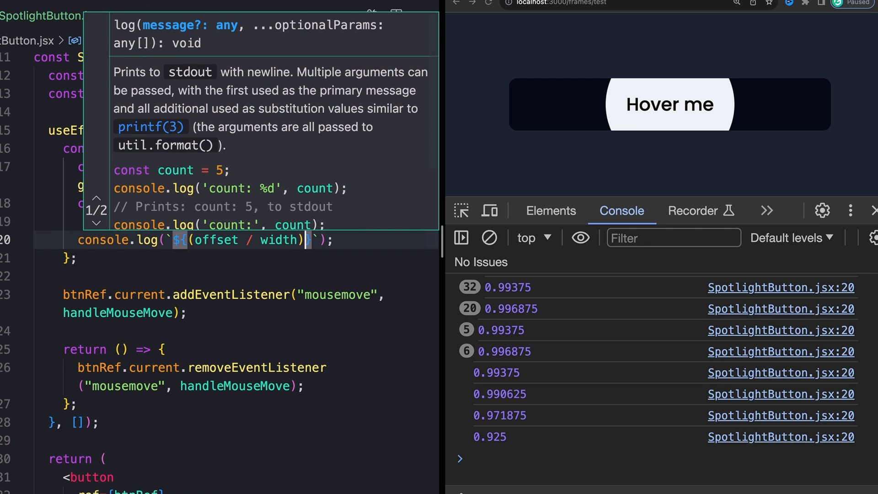
{"action": "type", "text": "* 100"}
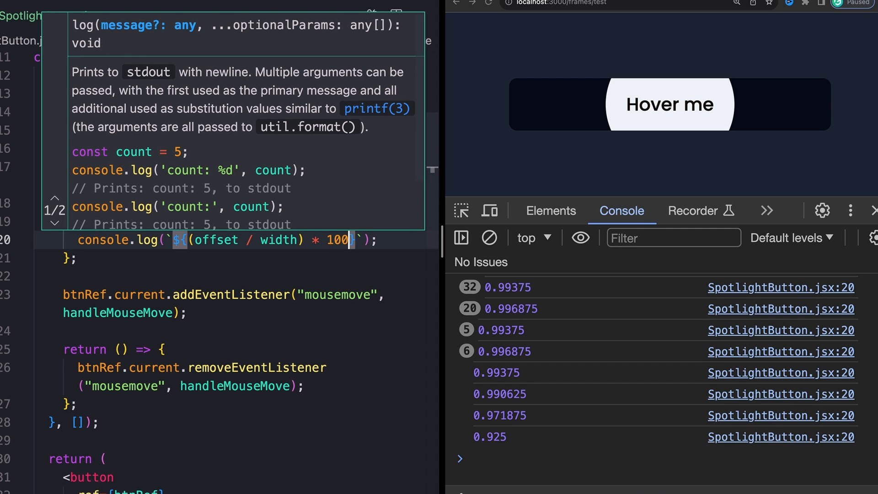
{"action": "type", "text": "}%"}
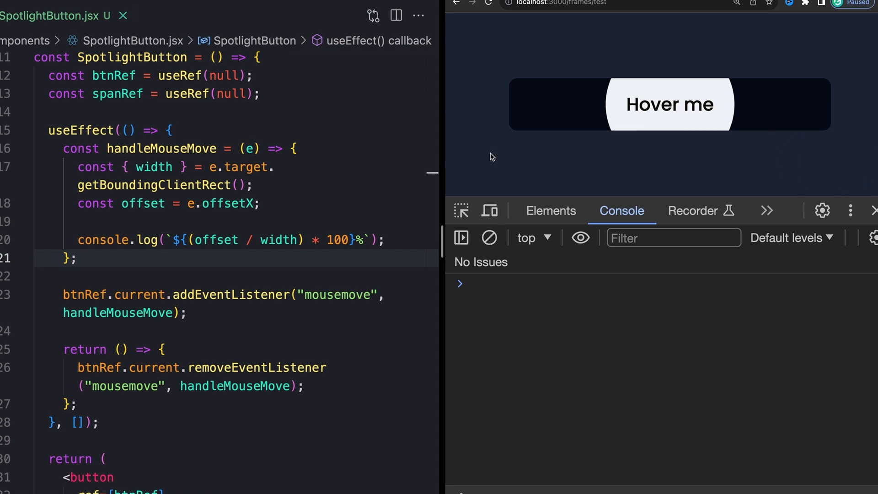
{"action": "mouse_move", "coordinate": [509, 122]}
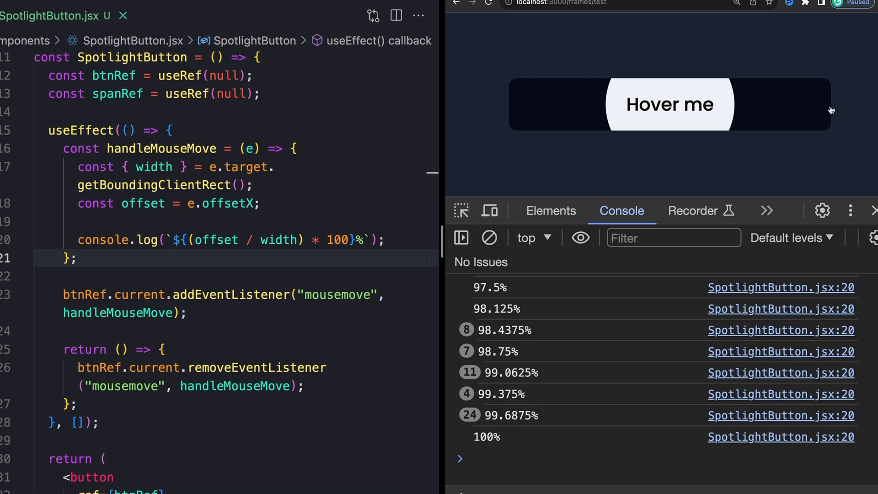
{"action": "mouse_move", "coordinate": [597, 106]}
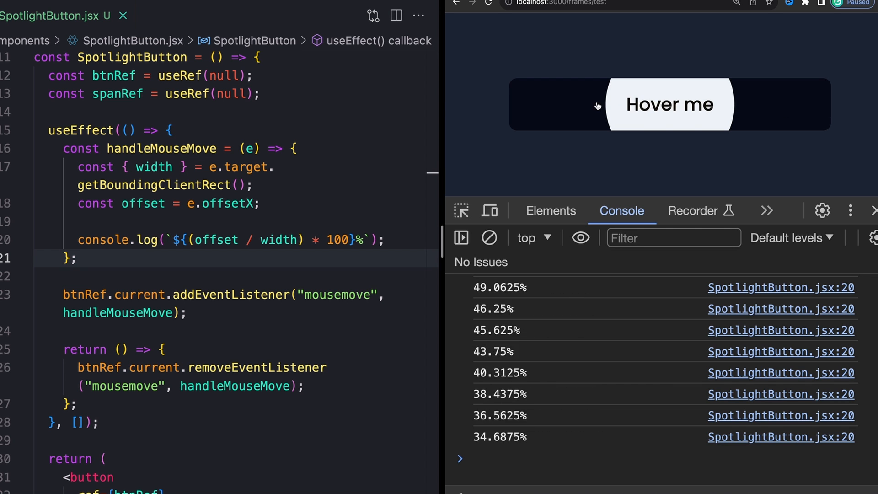
{"action": "mouse_move", "coordinate": [649, 101]}
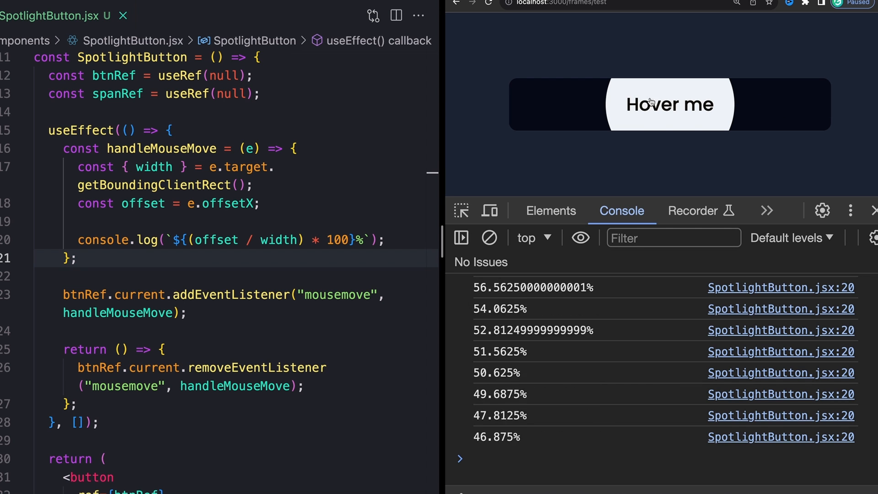
{"action": "mouse_move", "coordinate": [767, 107]}
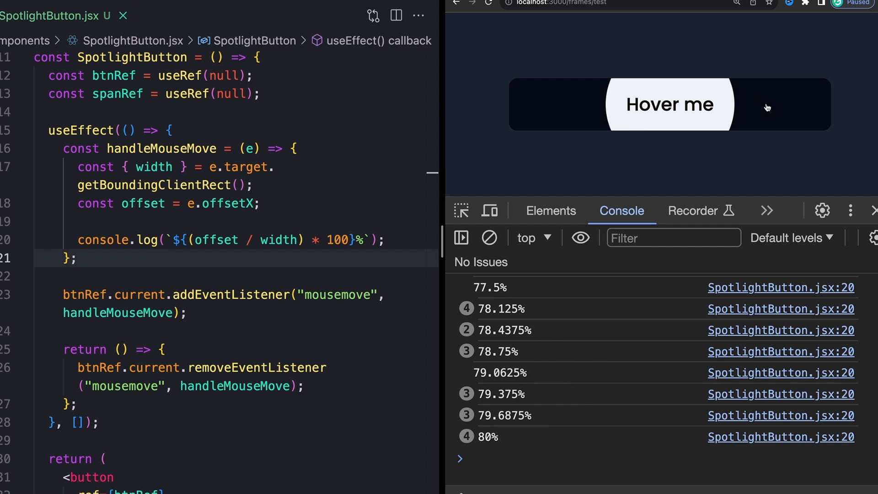
{"action": "mouse_move", "coordinate": [774, 131]}
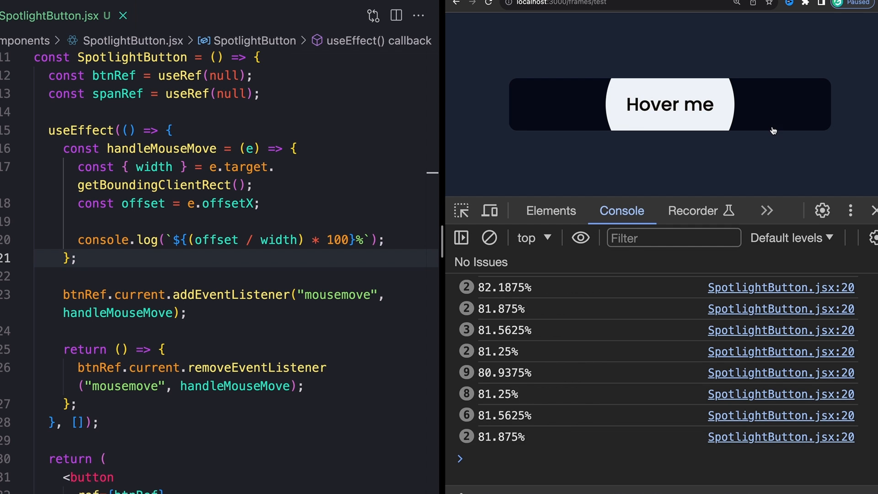
{"action": "mouse_move", "coordinate": [766, 104]}
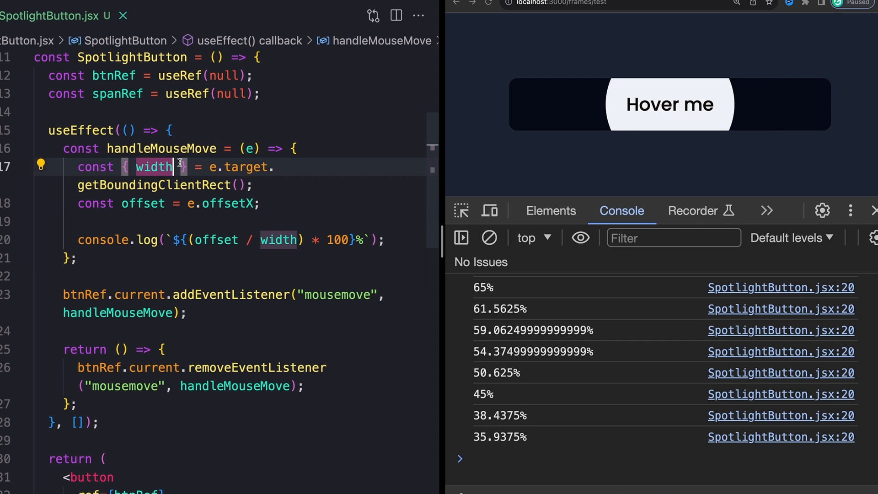
Step: Replace the console.log with const left holding the percentage string, and select left for reuse
{"action": "type", "text": ", hei"}
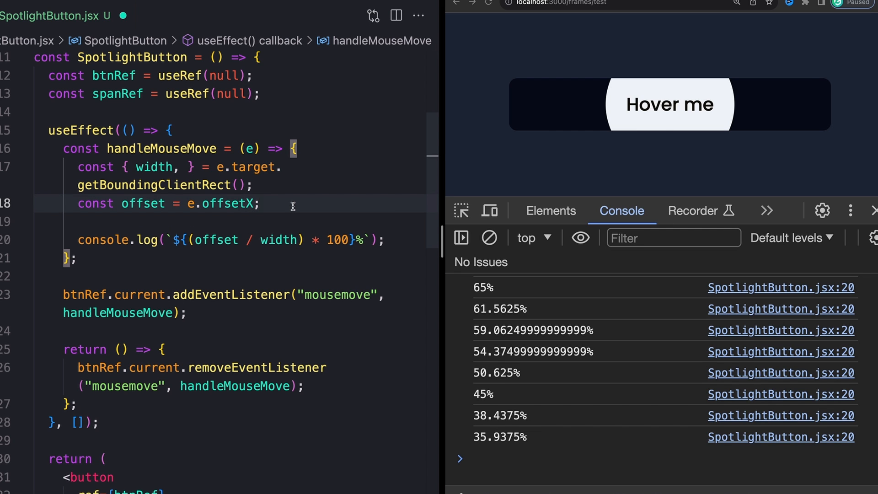
{"action": "mouse_move", "coordinate": [651, 93]}
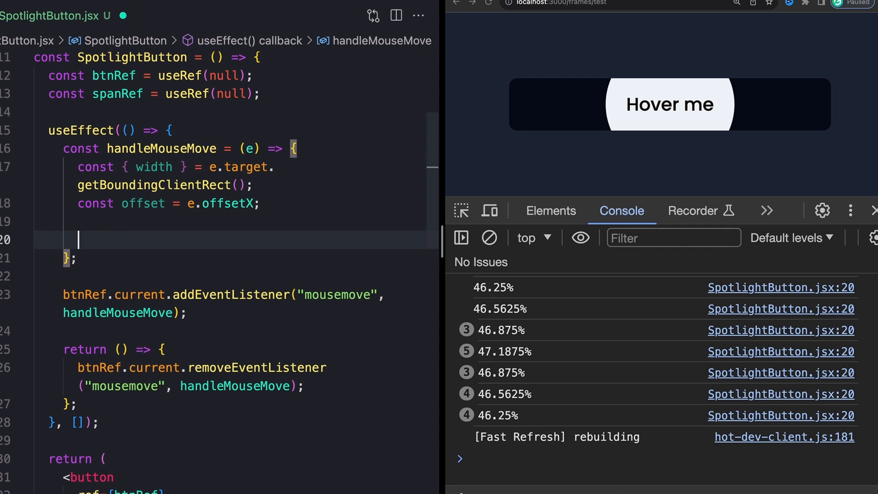
{"action": "type", "text": "const left = `${(offset / width) * 100}%`;"}
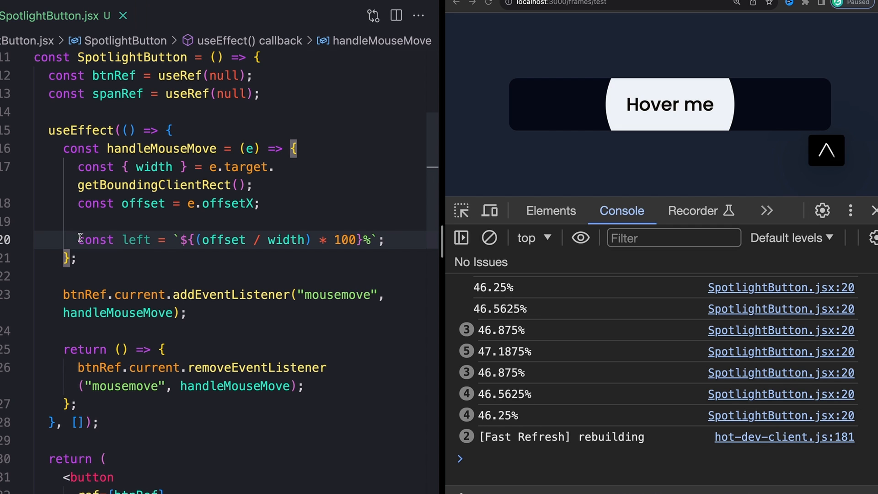
{"action": "double_click", "coordinate": [136, 239]}
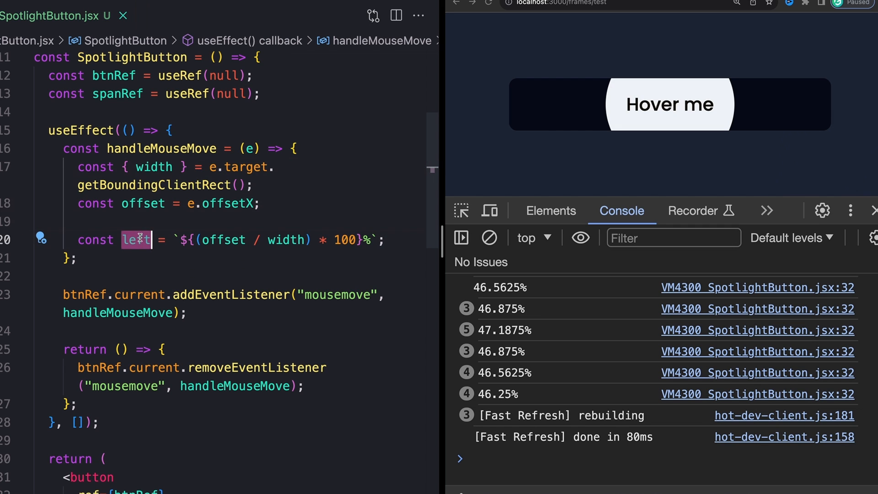
Step: Start a new statement on a blank line below the left constant in handleMouseMove
{"action": "scroll", "scroll_direction": "down", "scroll_amount": 3}
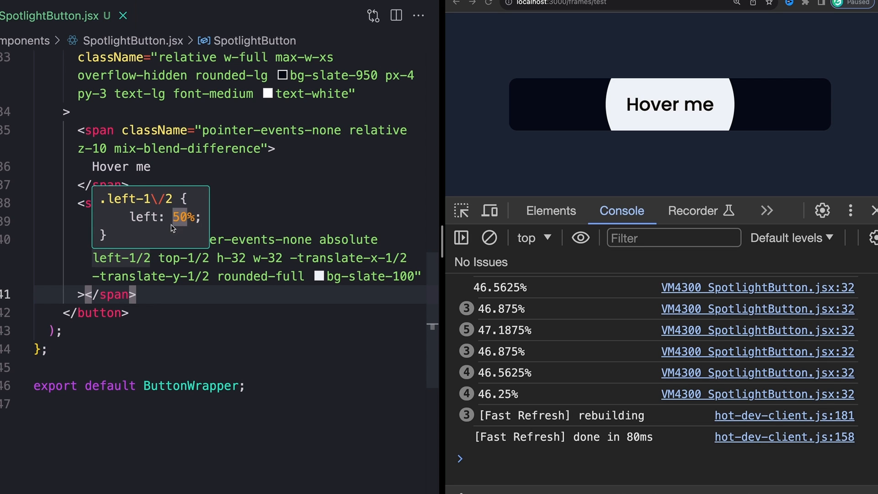
{"action": "mouse_move", "coordinate": [190, 225]}
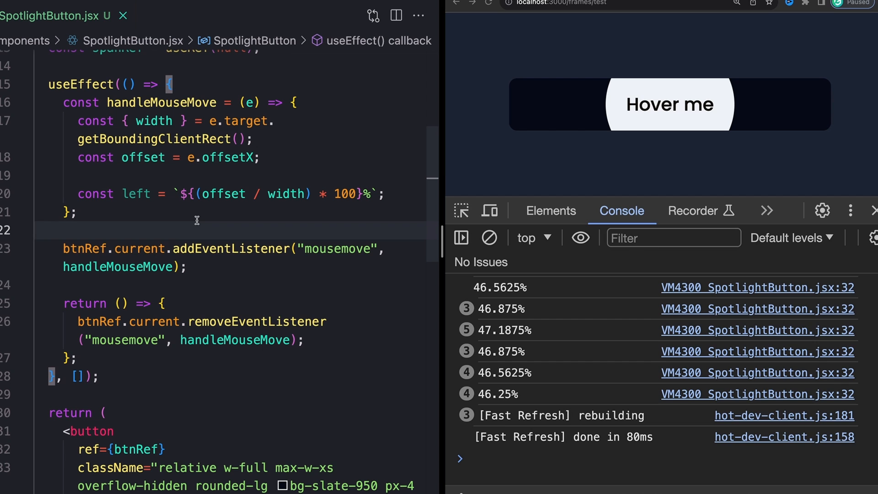
{"action": "left_click", "coordinate": [385, 194]}
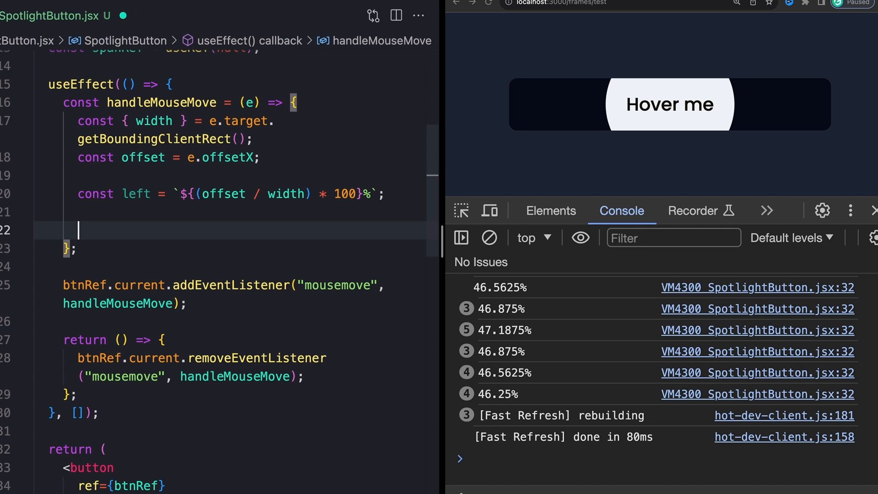
{"action": "scroll", "scroll_direction": "up", "scroll_amount": 3}
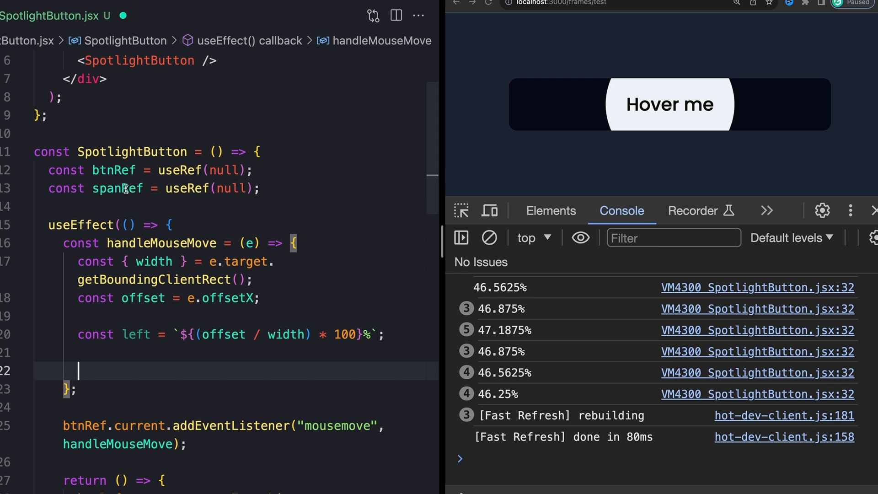
{"action": "mouse_move", "coordinate": [117, 188]}
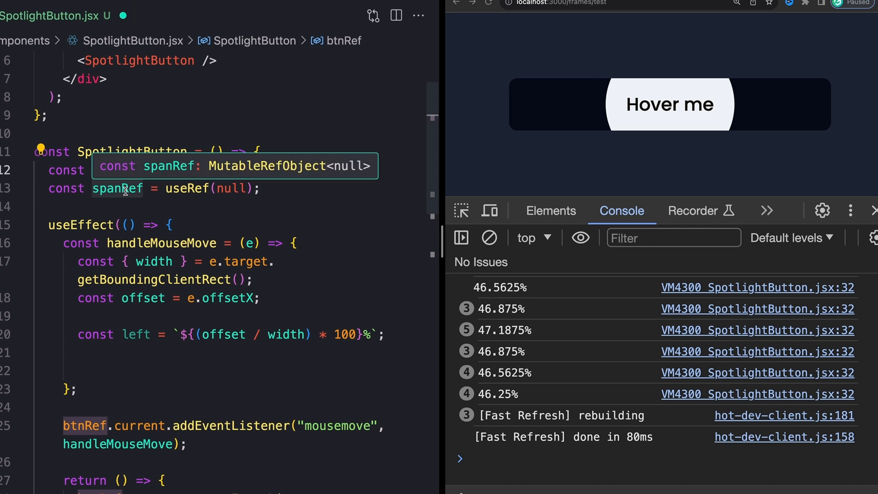
{"action": "scroll", "scroll_direction": "down", "scroll_amount": 3}
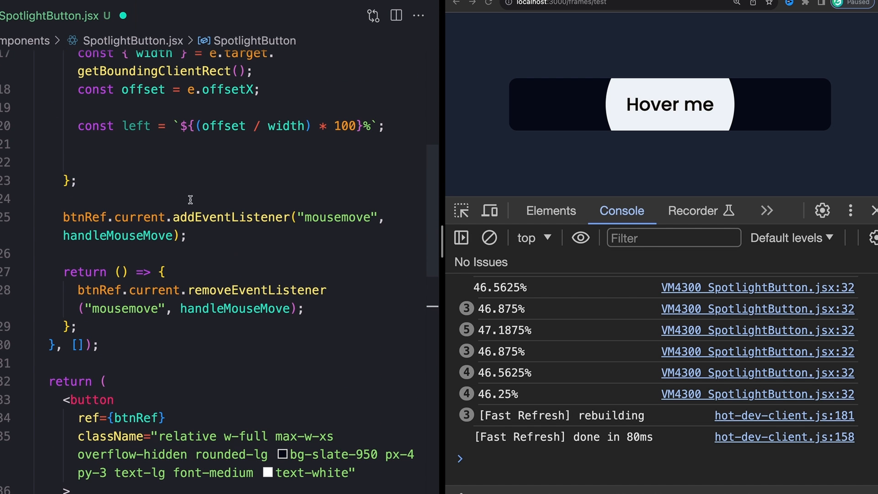
{"action": "left_click", "coordinate": [139, 162]}
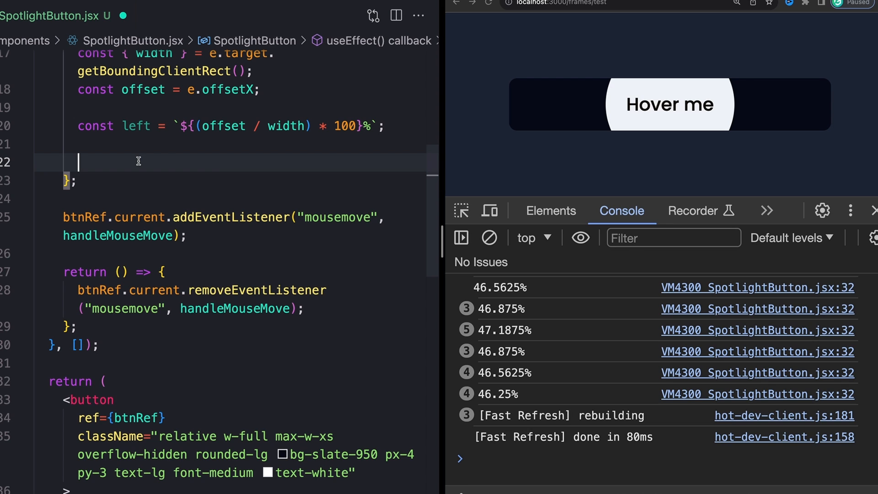
{"action": "type", "text": "soa"}
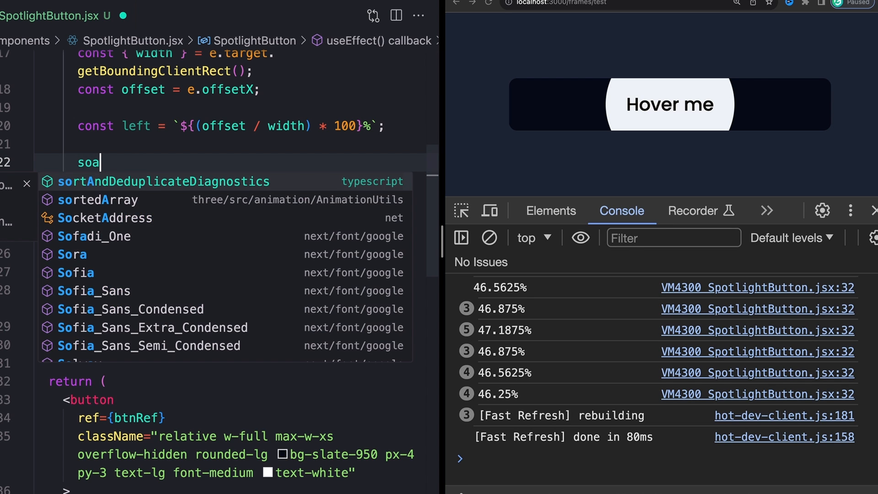
Step: Write spanRef.current.animate({ left }, { duration: 250 }) so hovering shifts the white circle
{"action": "type", "text": "spanRef"}
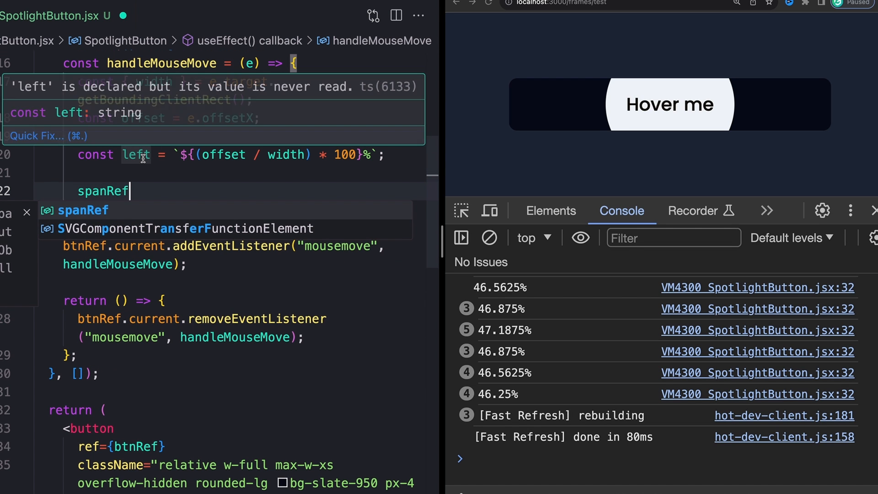
{"action": "type", "text": ","}
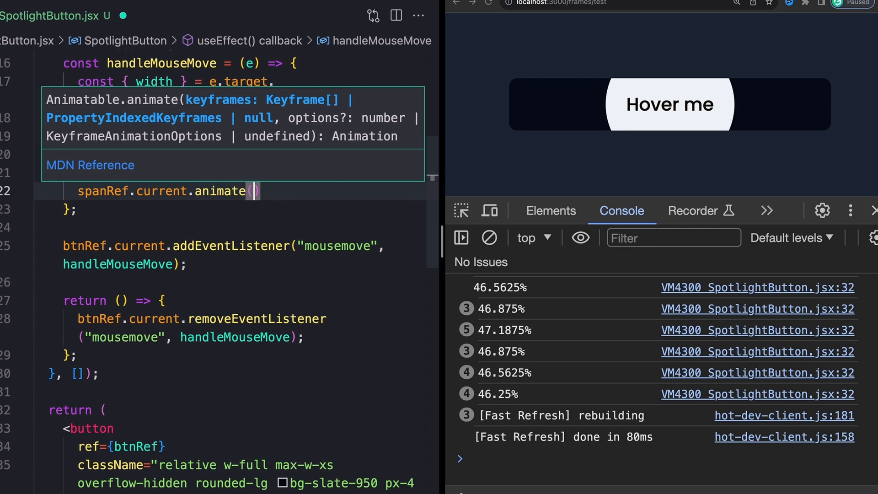
{"action": "mouse_move", "coordinate": [144, 162]}
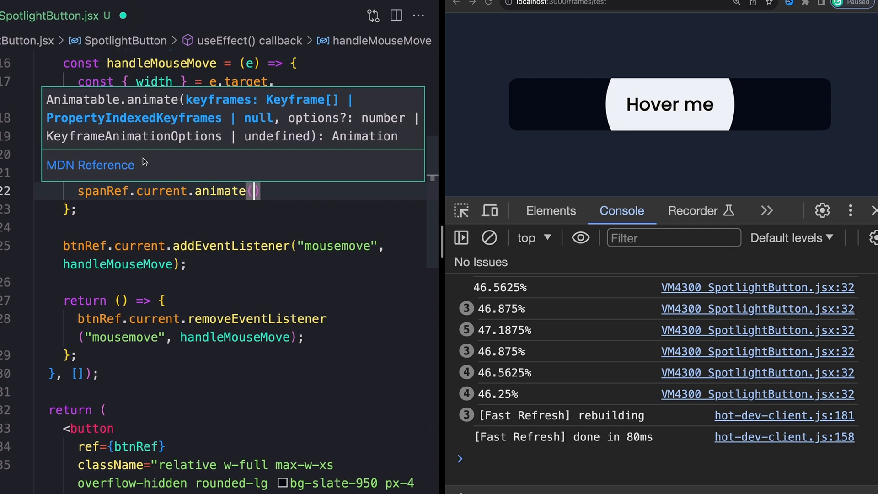
{"action": "type", "text": "{"}
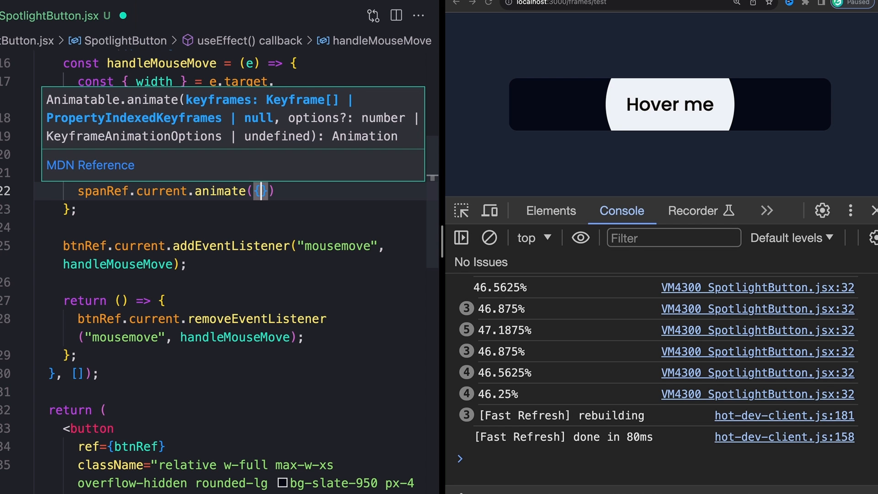
{"action": "type", "text": "color"}
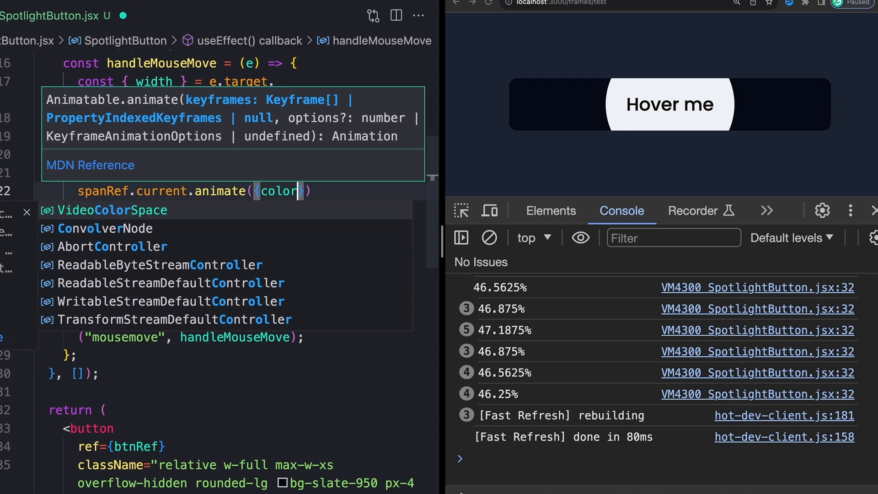
{"action": "type", "text": ": \"blue\""}
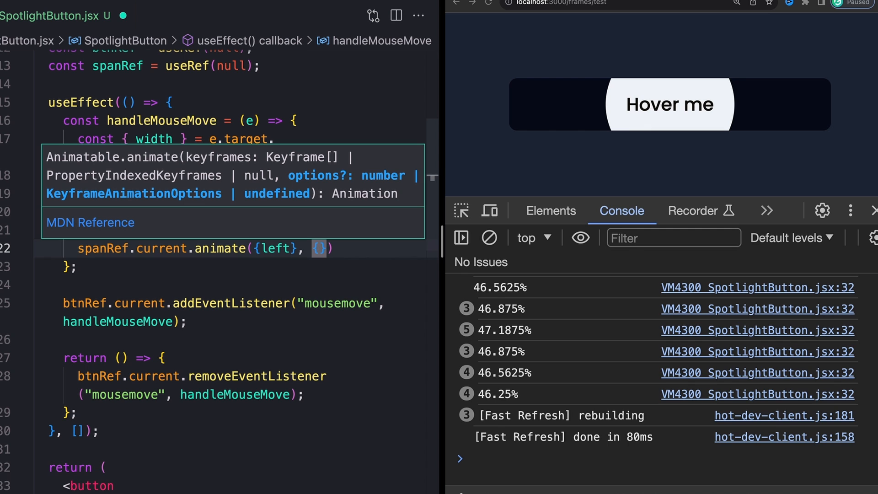
{"action": "type", "text": "dure"}
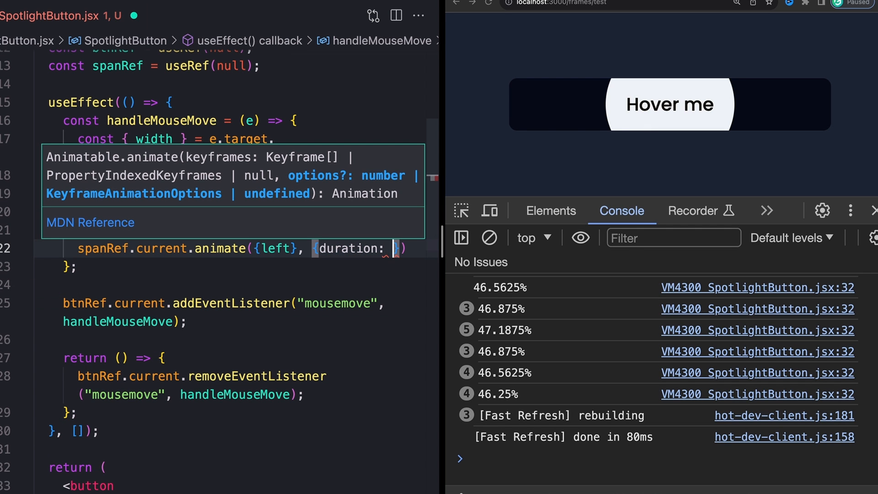
{"action": "type", "text": "250"}
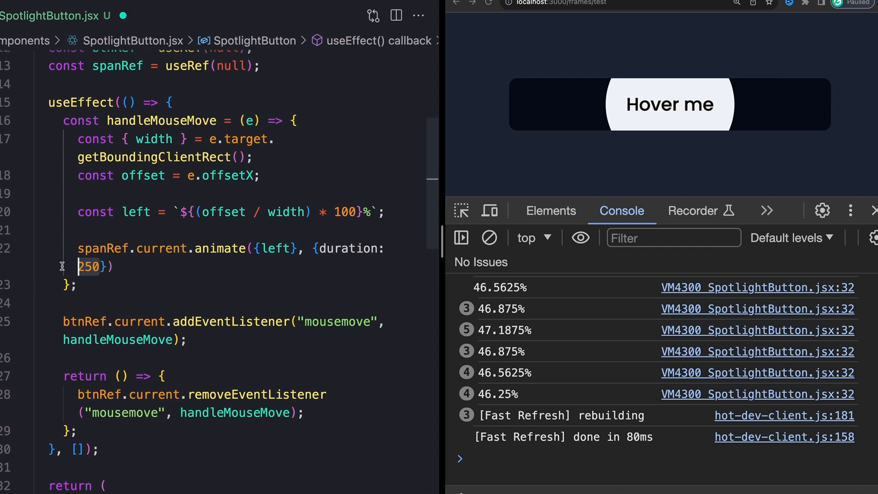
{"action": "left_click", "coordinate": [101, 266]}
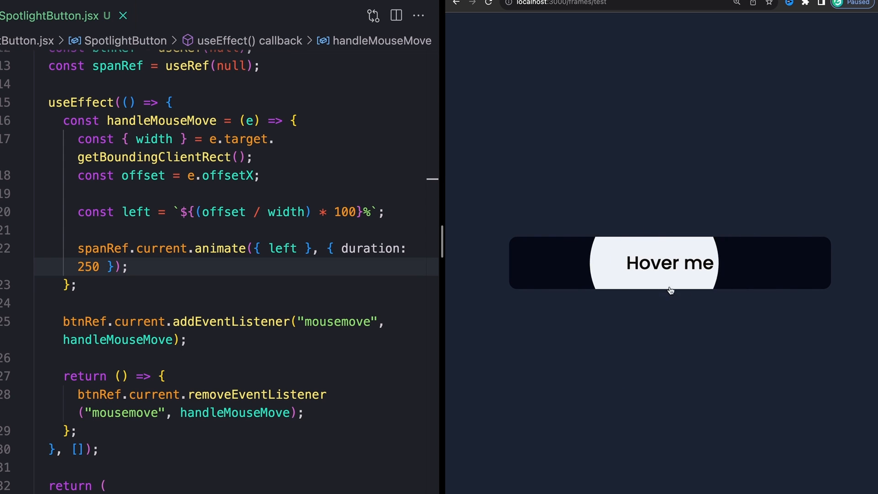
{"action": "mouse_move", "coordinate": [742, 266]}
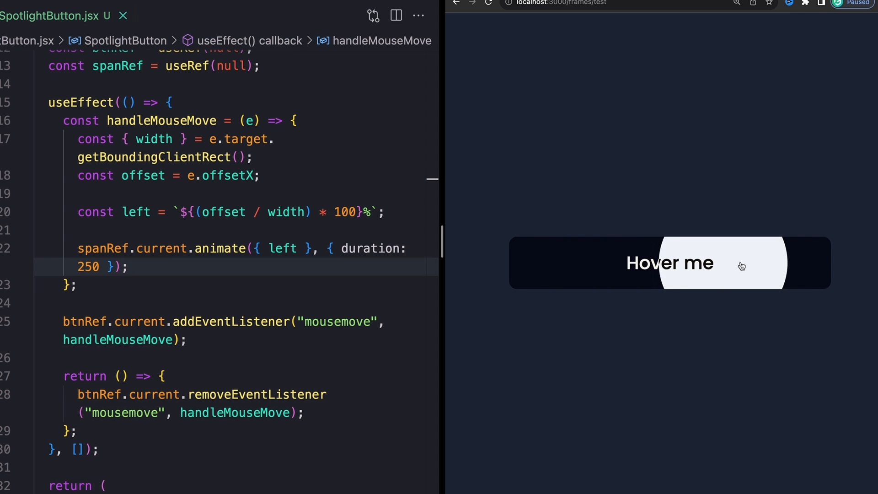
{"action": "mouse_move", "coordinate": [532, 268]}
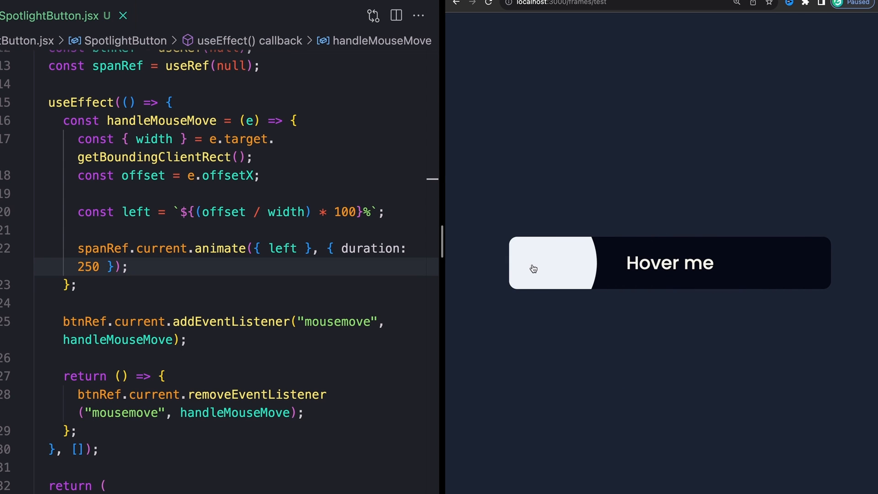
{"action": "mouse_move", "coordinate": [531, 268]}
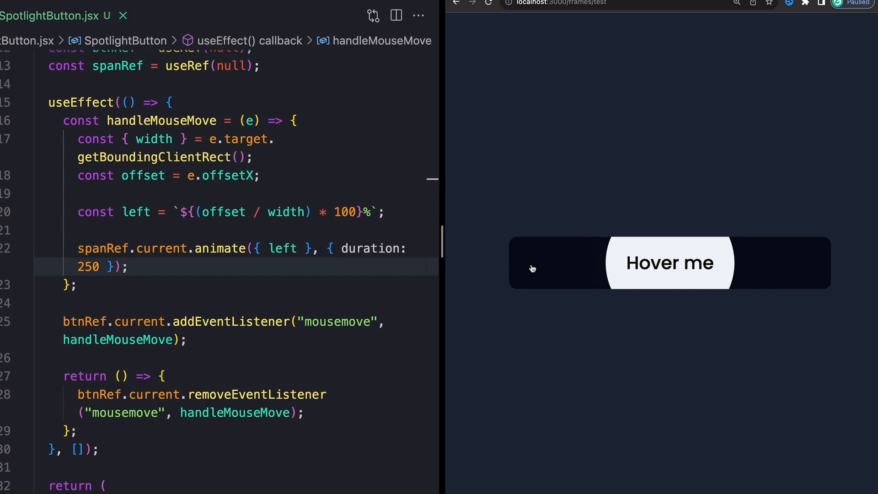
{"action": "mouse_move", "coordinate": [867, 315]}
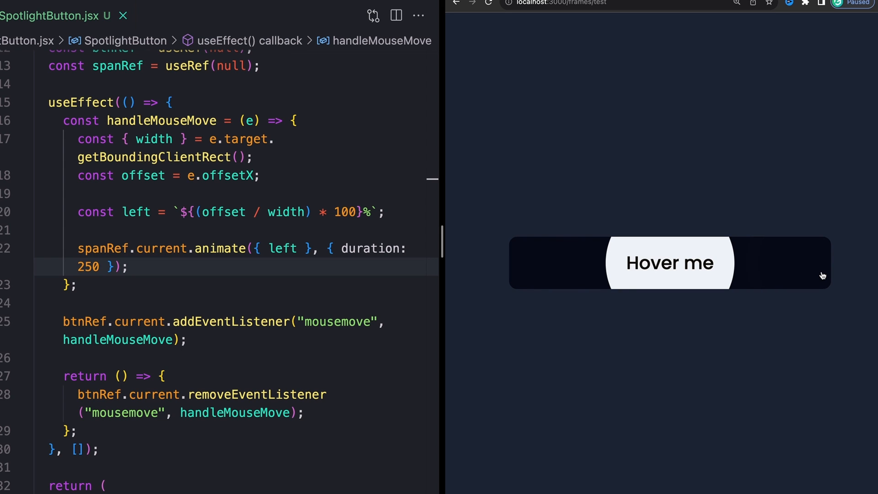
{"action": "mouse_move", "coordinate": [818, 271]}
{"action": "type", "text": ","}
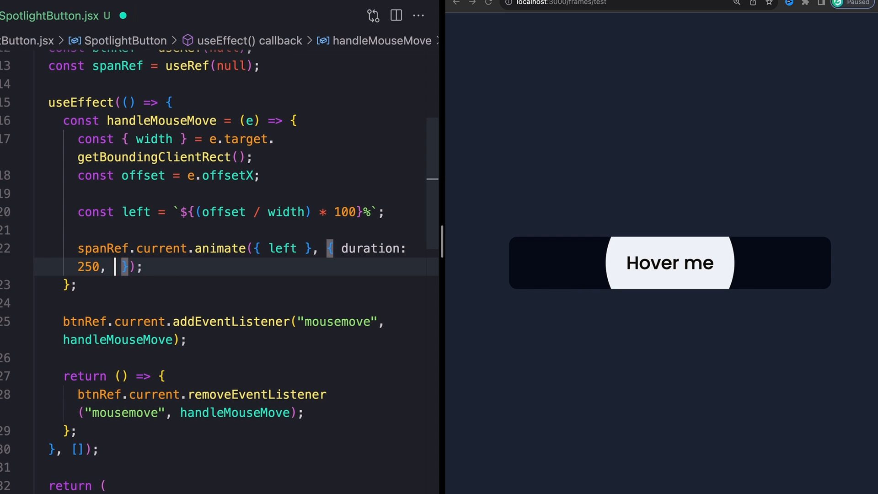
Step: Add fill: "forwards" to the spanRef animation options beside duration 250
{"action": "type", "text": "fu"}
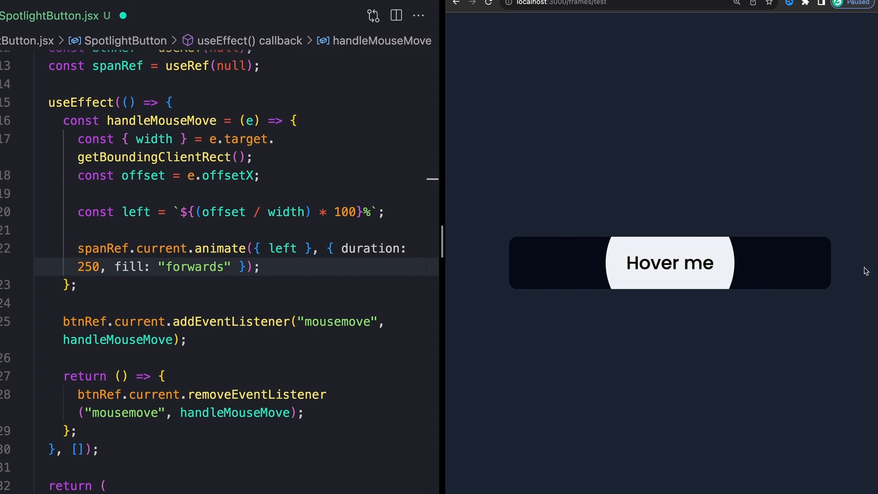
{"action": "mouse_move", "coordinate": [830, 266]}
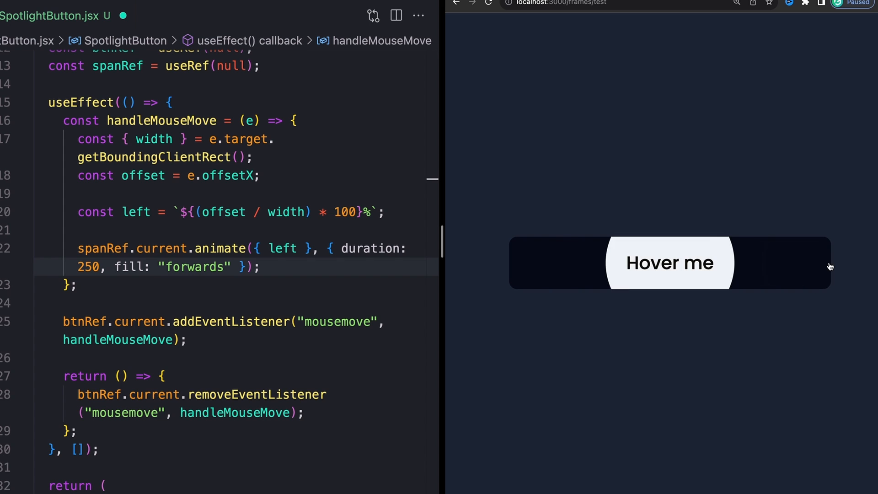
{"action": "mouse_move", "coordinate": [850, 256]}
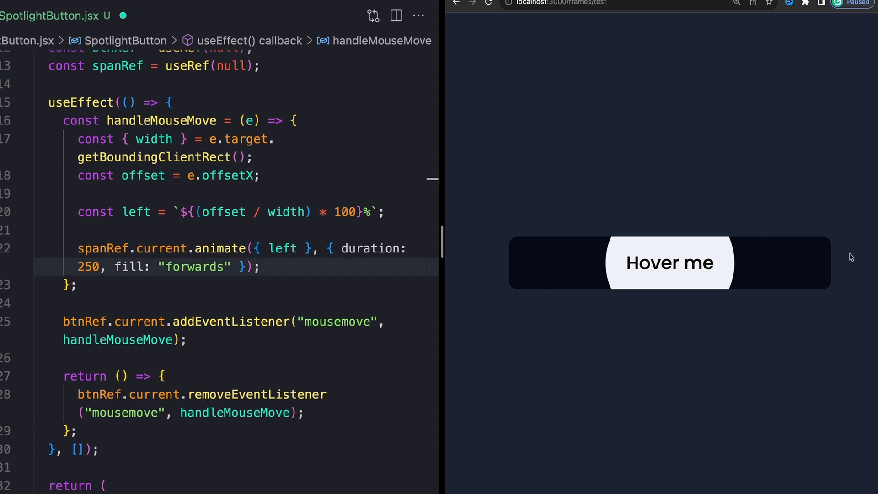
{"action": "mouse_move", "coordinate": [842, 256]}
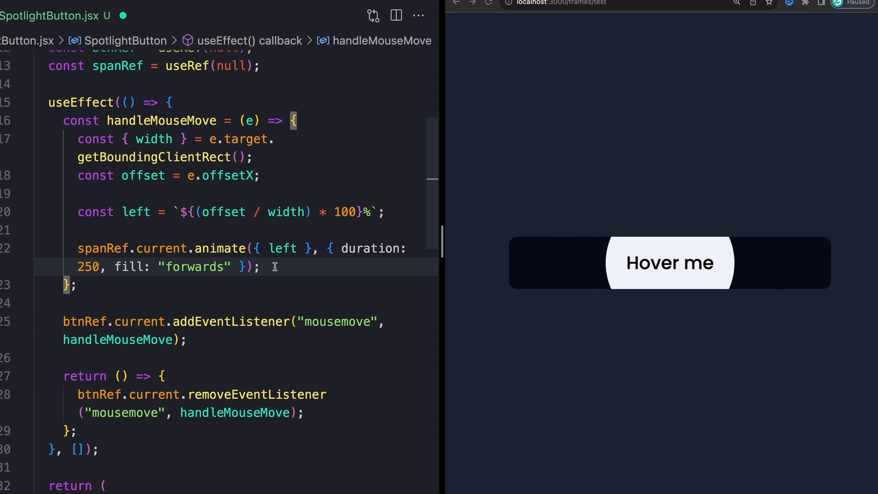
{"action": "mouse_move", "coordinate": [567, 270]}
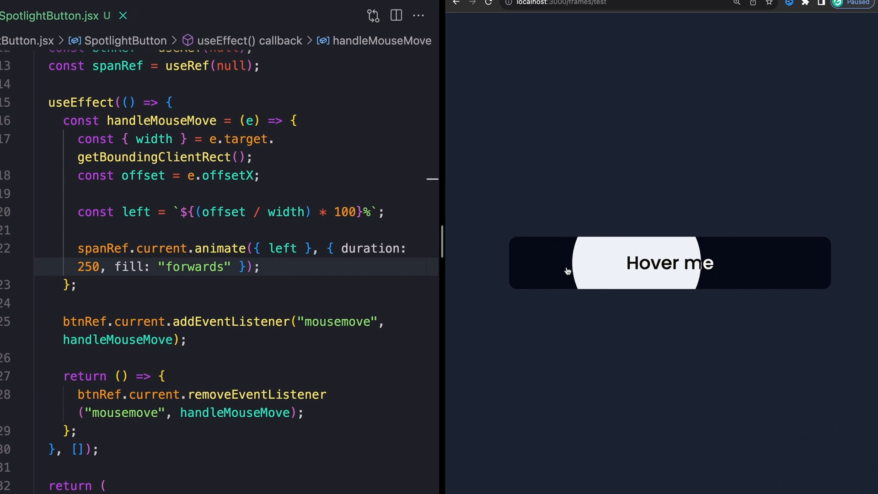
{"action": "mouse_move", "coordinate": [718, 271]}
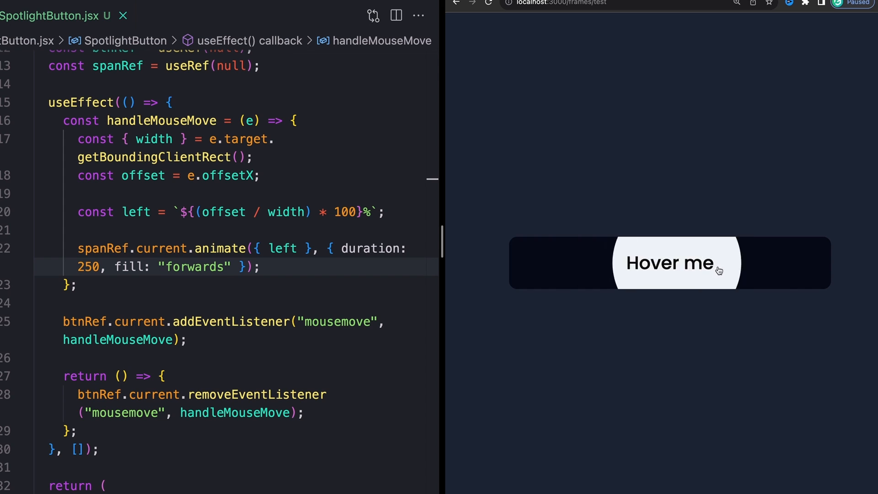
{"action": "mouse_move", "coordinate": [799, 265]}
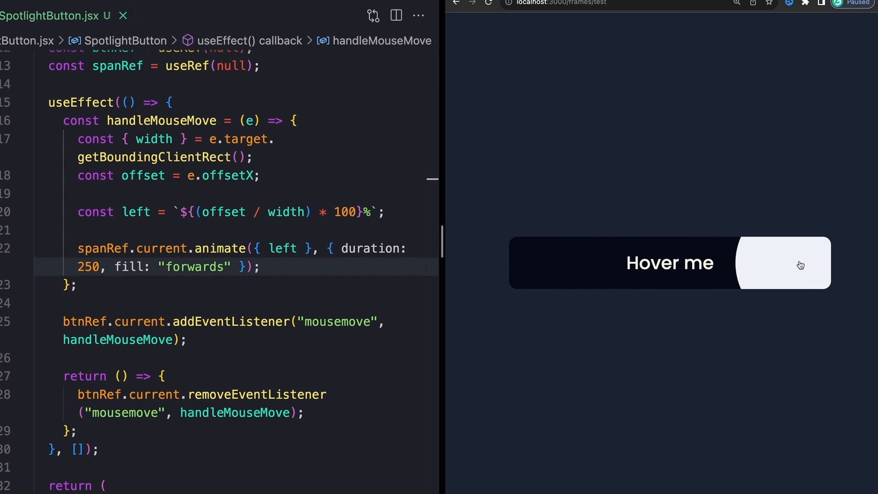
{"action": "mouse_move", "coordinate": [820, 258]}
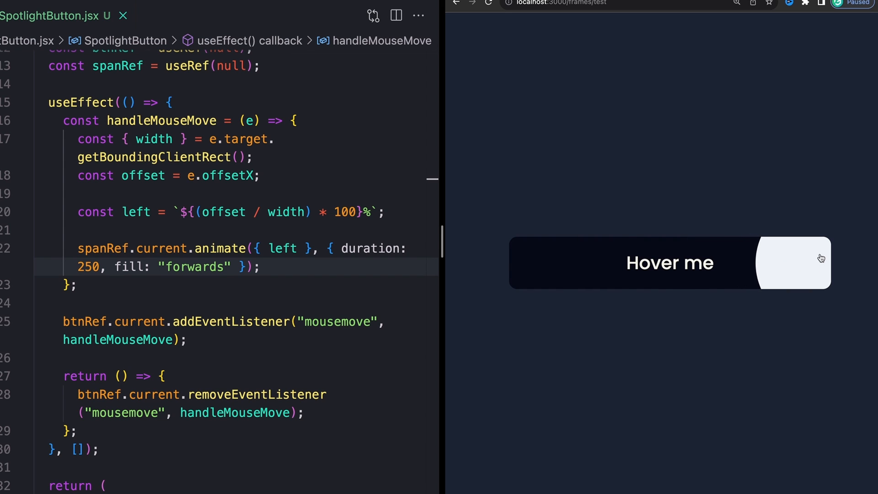
{"action": "mouse_move", "coordinate": [760, 276]}
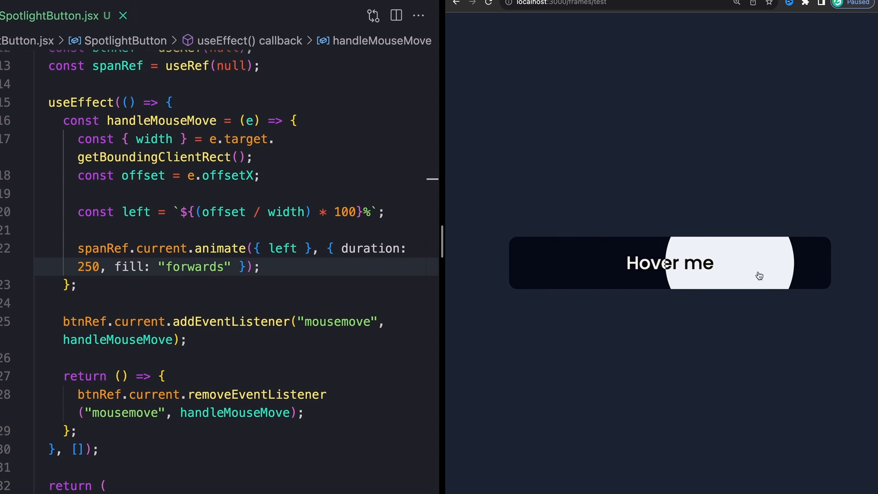
{"action": "mouse_move", "coordinate": [791, 269]}
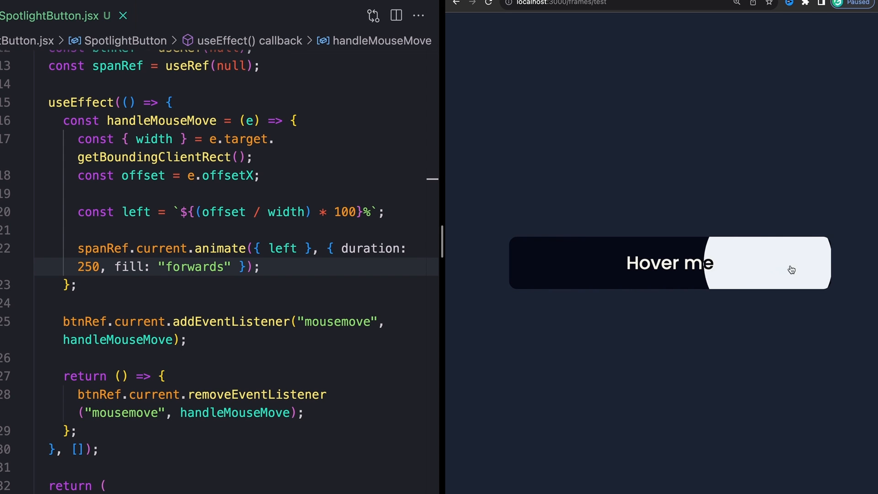
{"action": "mouse_move", "coordinate": [620, 181]}
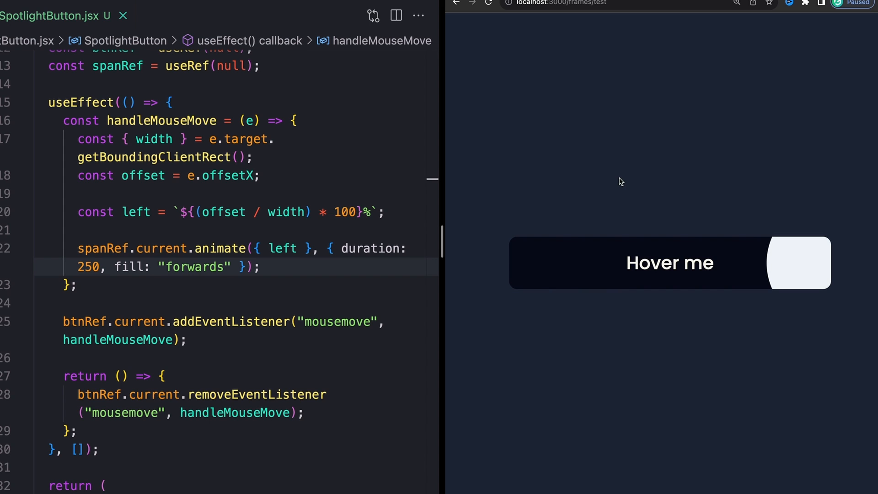
{"action": "mouse_move", "coordinate": [694, 269]}
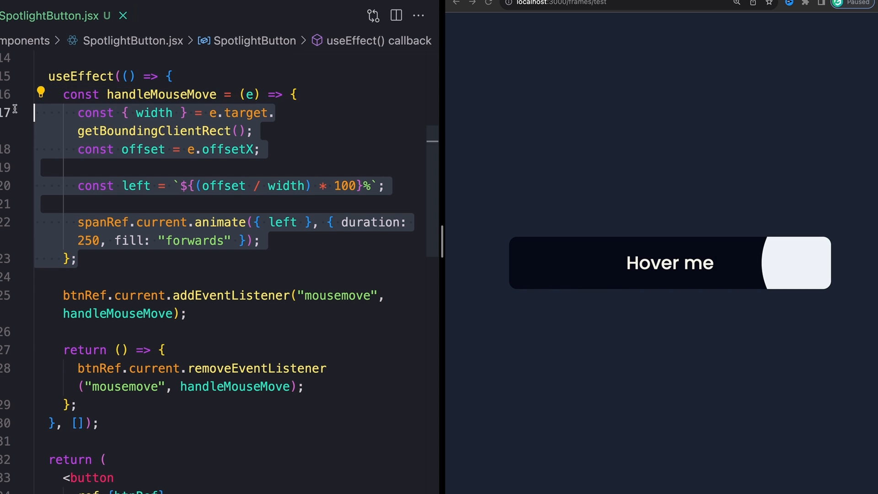
{"action": "mouse_move", "coordinate": [223, 185]}
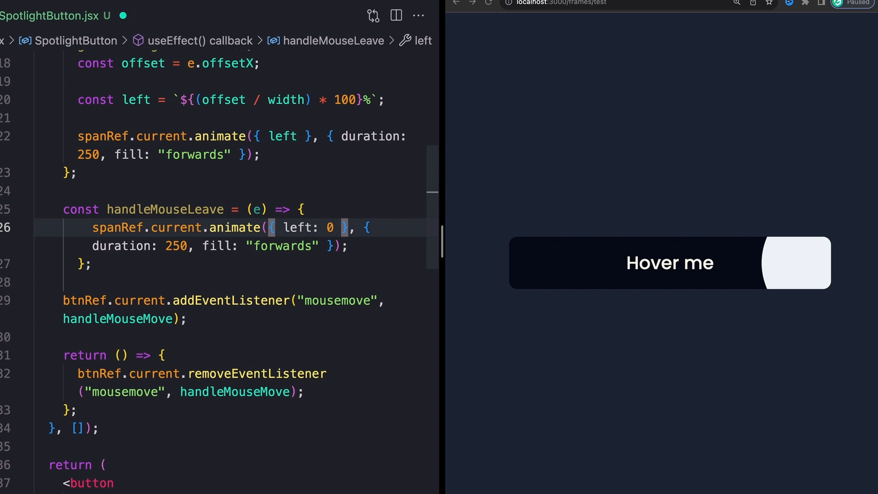
Step: Give handleMouseLeave left "50%" and duration 100, then format the document
{"action": "type", "text": "\""}
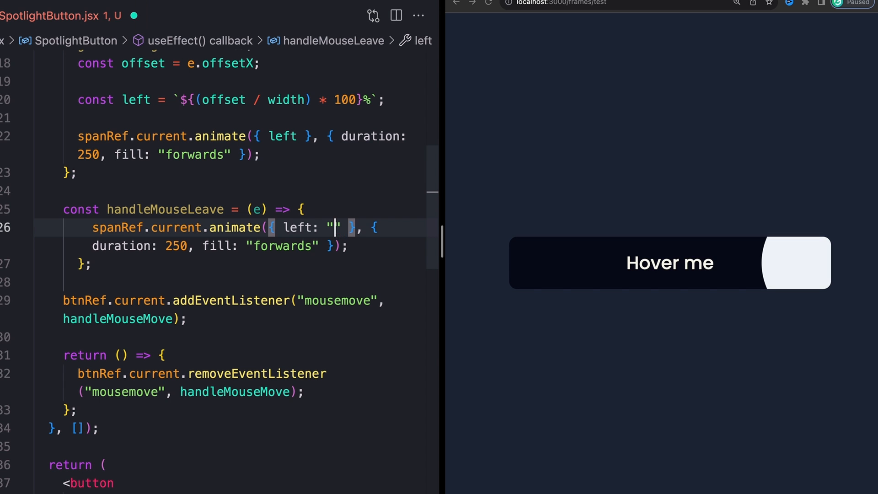
{"action": "type", "text": "50%"}
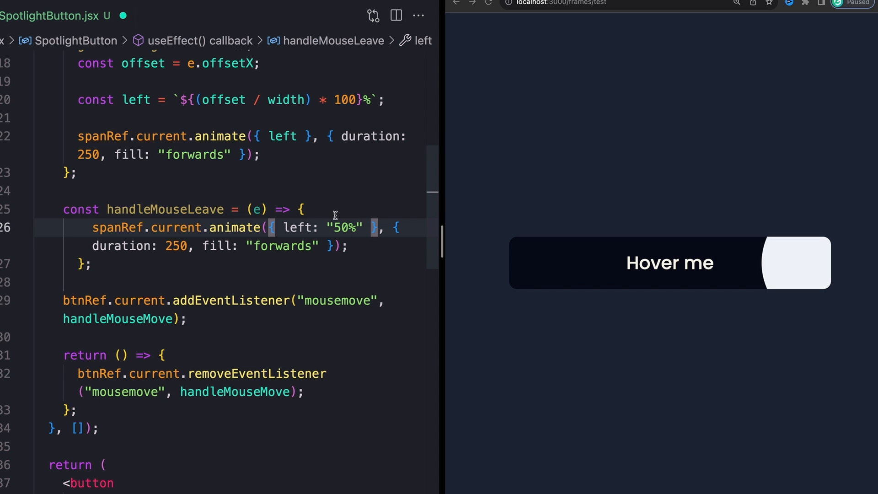
{"action": "scroll", "scroll_direction": "down", "scroll_amount": 3}
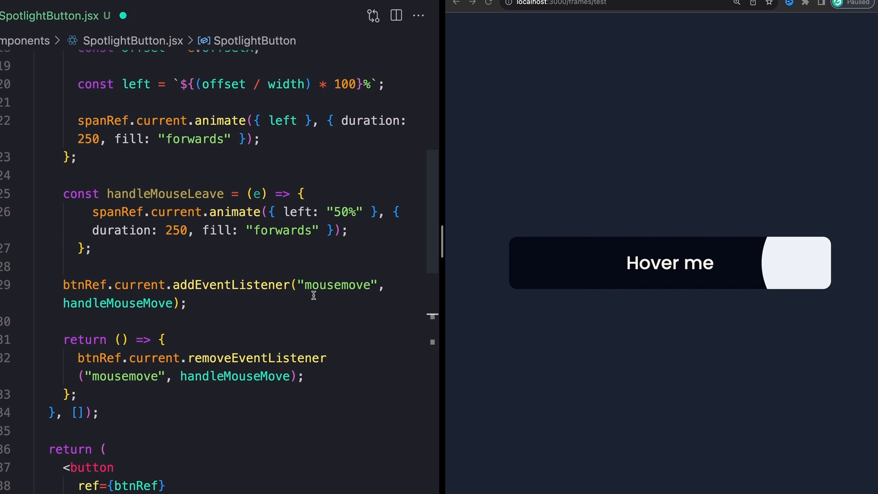
{"action": "mouse_move", "coordinate": [203, 284]}
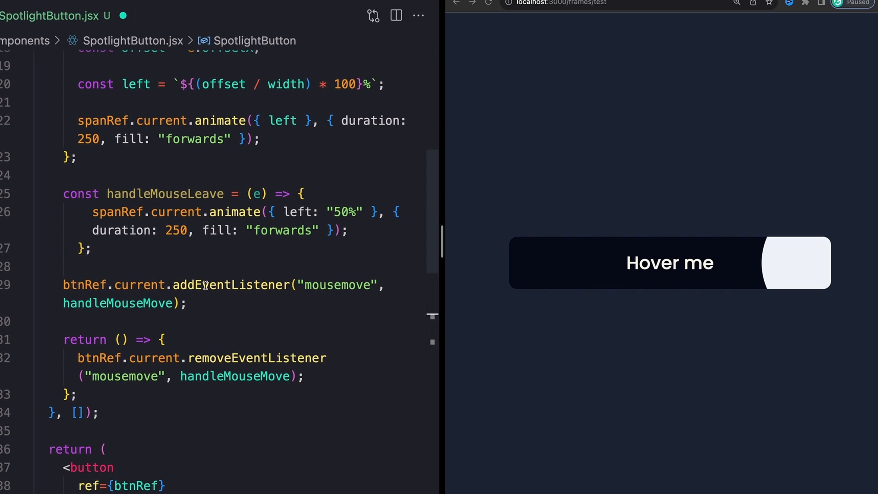
{"action": "left_click", "coordinate": [182, 230]}
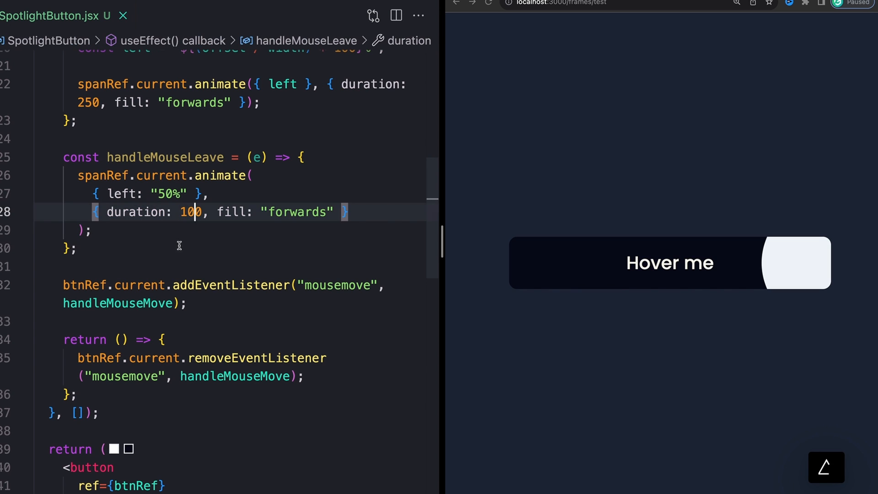
{"action": "double_click", "coordinate": [165, 156]}
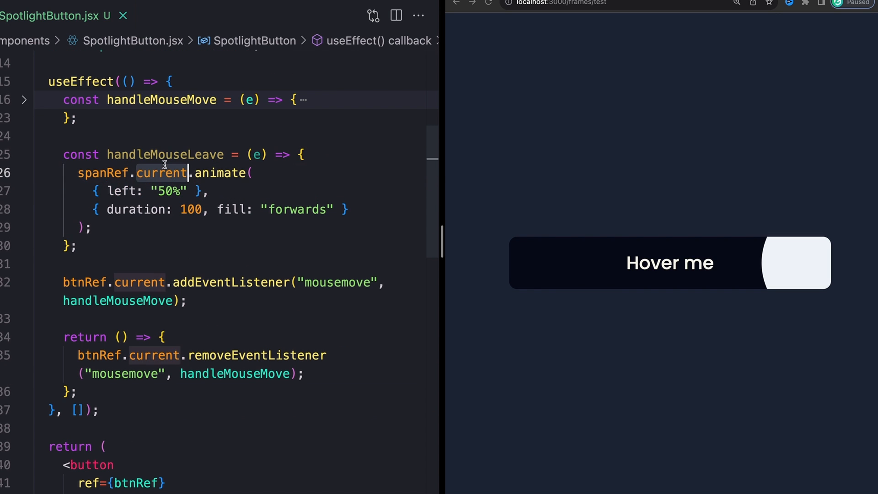
Step: Change the duplicated registration to the "mouseleave" event with handleMouseLeave
{"action": "double_click", "coordinate": [165, 155]}
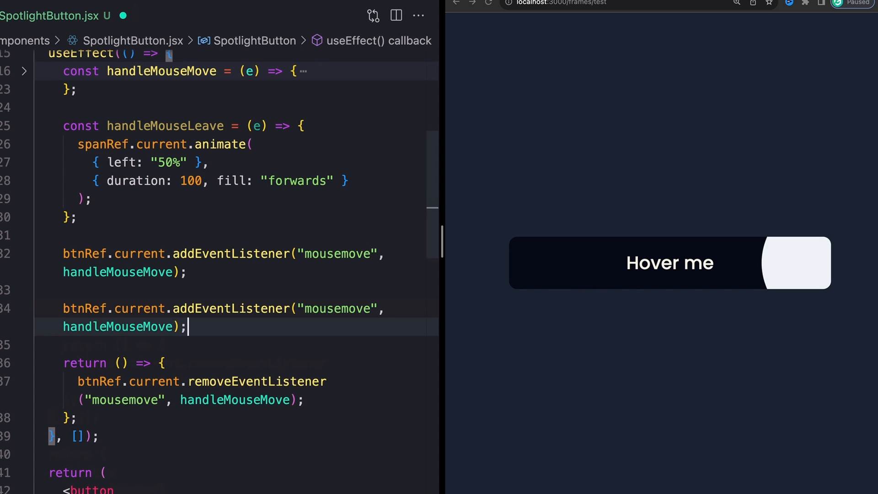
{"action": "left_click", "coordinate": [153, 163]}
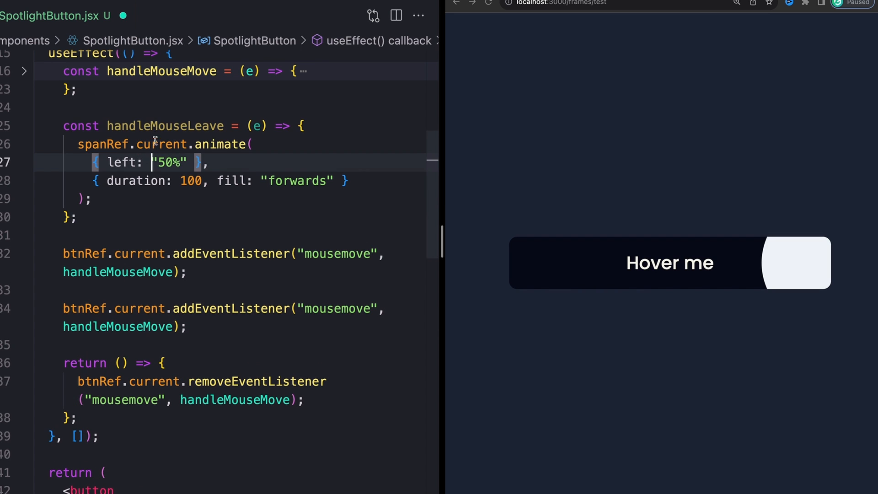
{"action": "left_click", "coordinate": [118, 326]}
{"action": "type", "text": "Lea"}
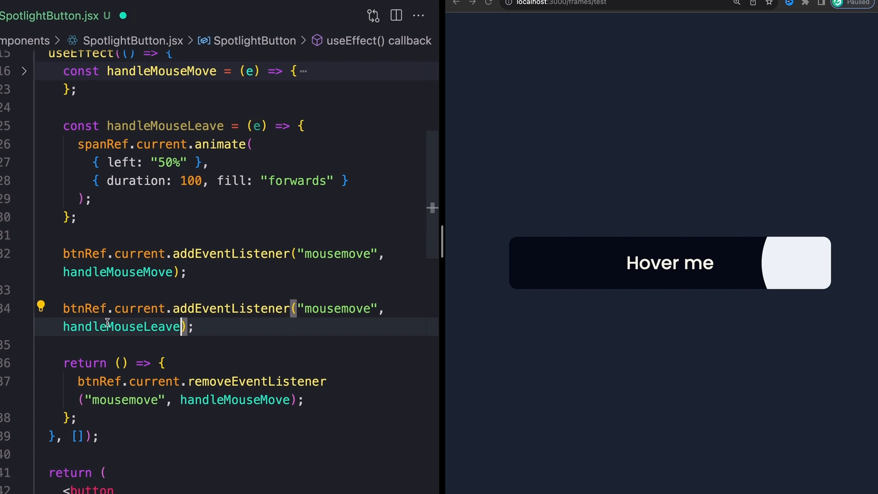
{"action": "left_click", "coordinate": [194, 326]}
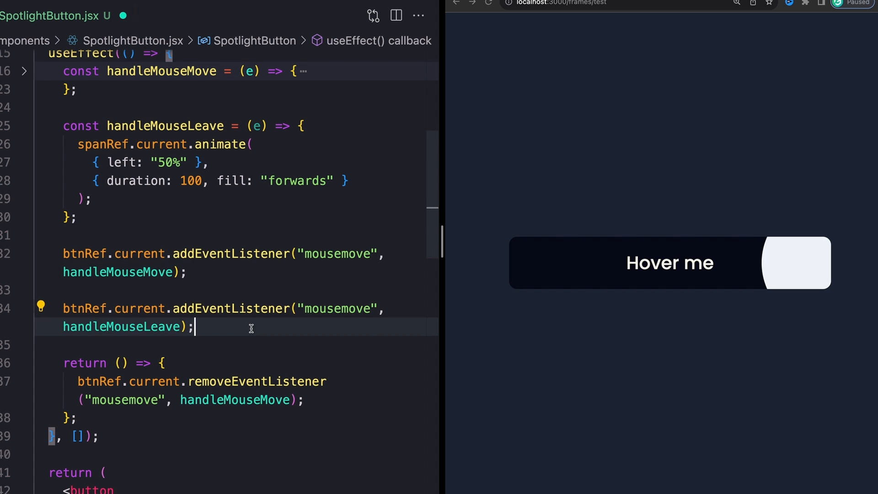
{"action": "double_click", "coordinate": [341, 308]}
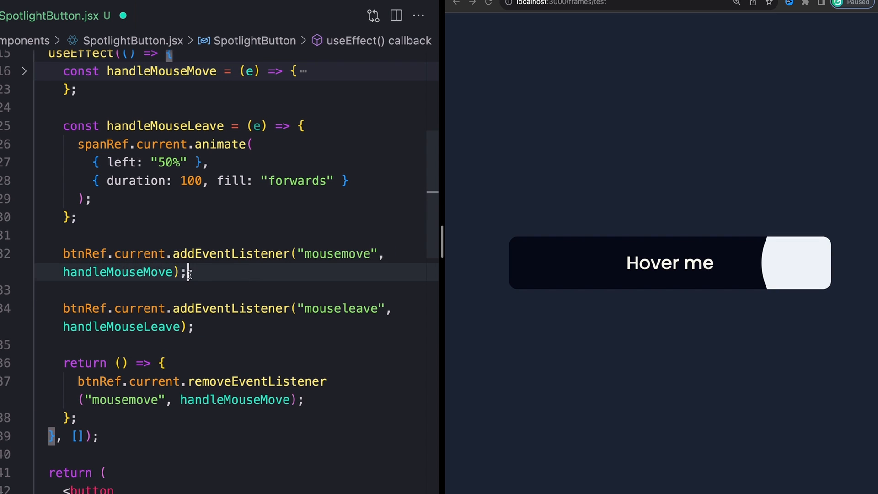
Step: Add the matching mouseleave listener removal for handleMouseLeave in the cleanup function
{"action": "left_click", "coordinate": [73, 309]}
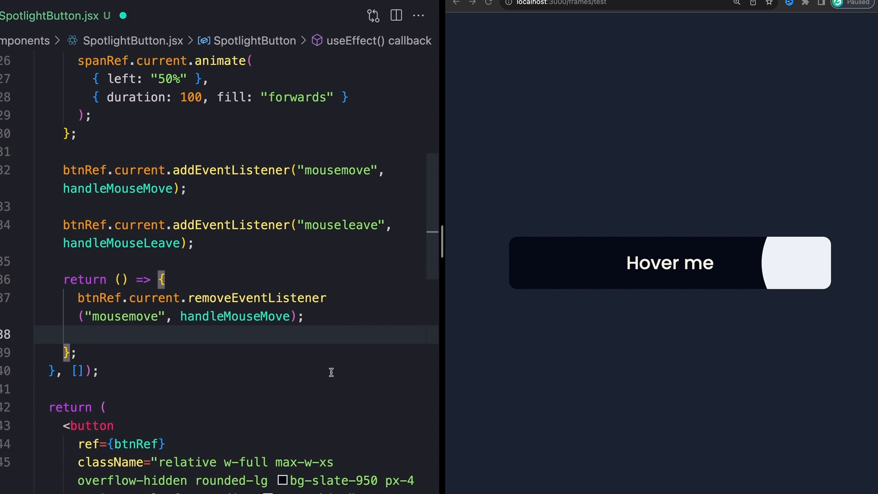
{"action": "type", "text": "btnRef.current.addEventListener(\"mouseleave\", handleMouseLeave);"}
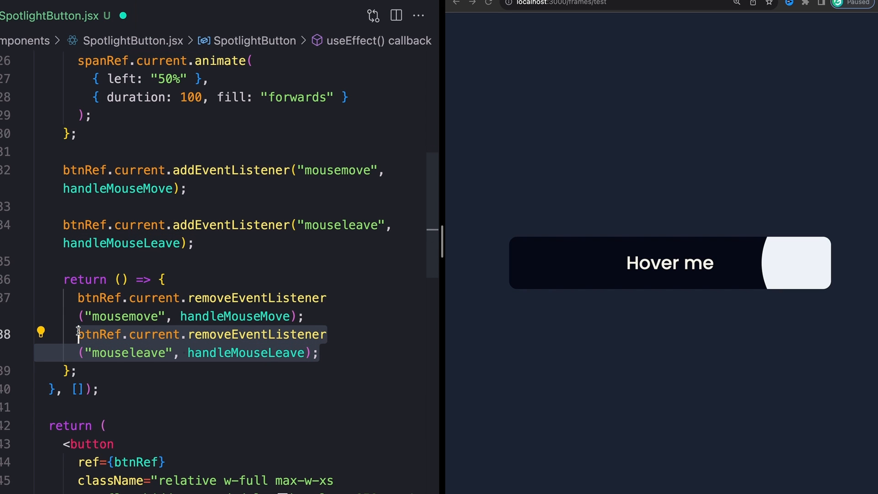
{"action": "left_click", "coordinate": [340, 353]}
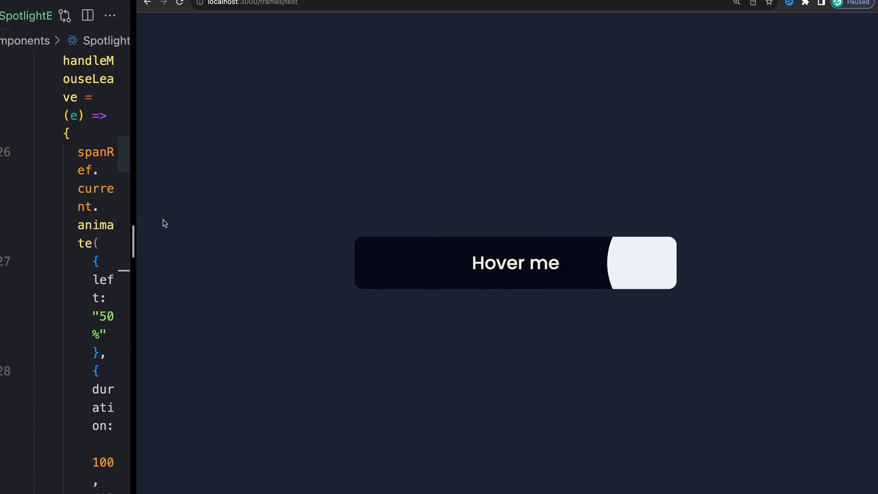
{"action": "mouse_move", "coordinate": [526, 266]}
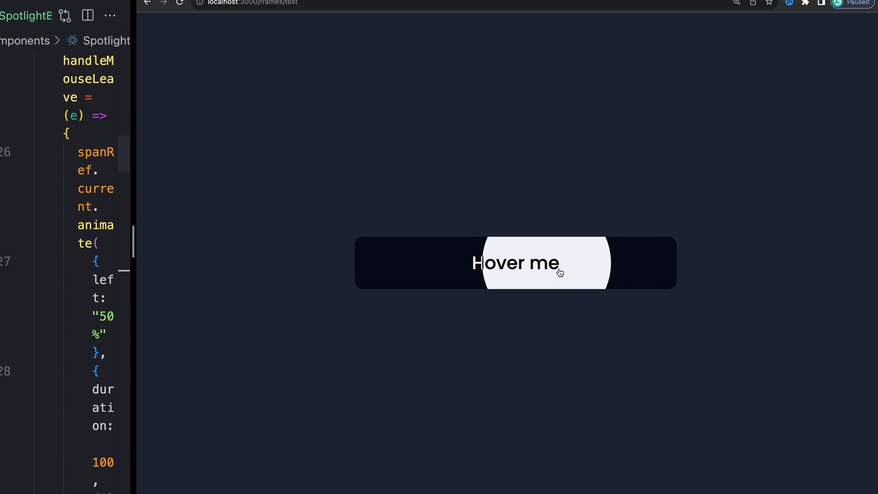
{"action": "mouse_move", "coordinate": [582, 262]}
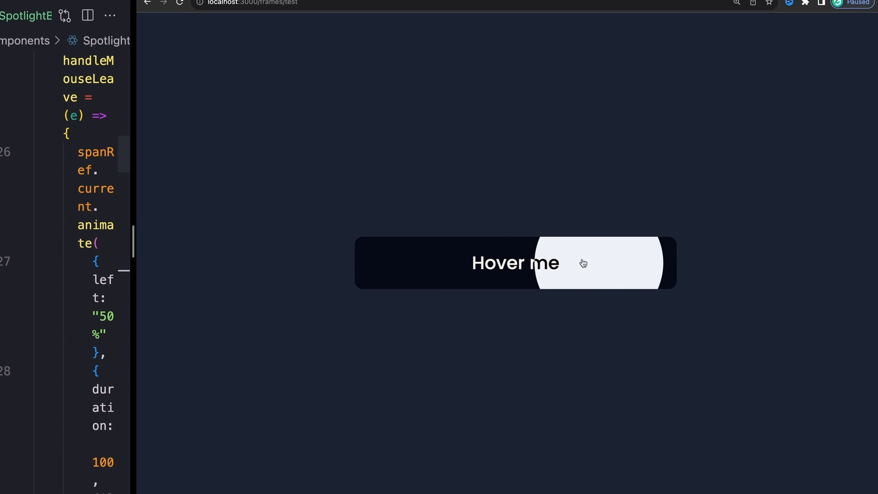
{"action": "mouse_move", "coordinate": [342, 101]}
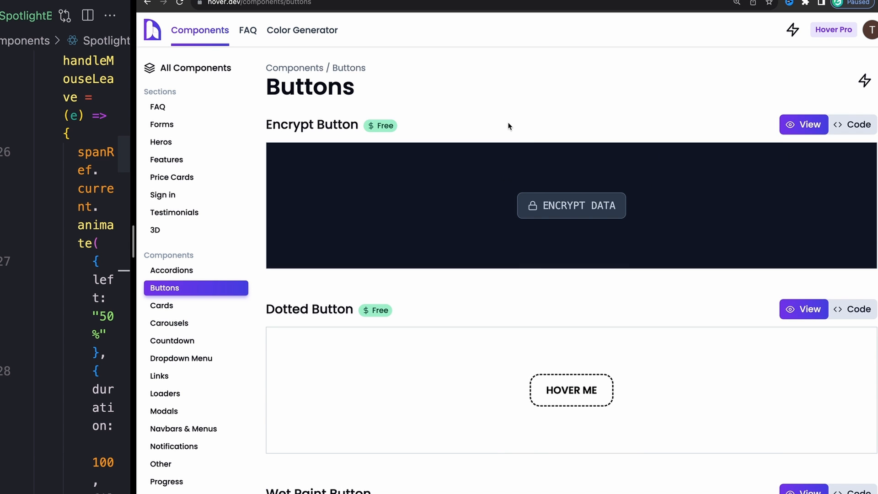
Step: Scroll the hover.dev Buttons page to the reference Spotlight Button and nearby demos
{"action": "scroll", "scroll_direction": "down", "scroll_amount": 3}
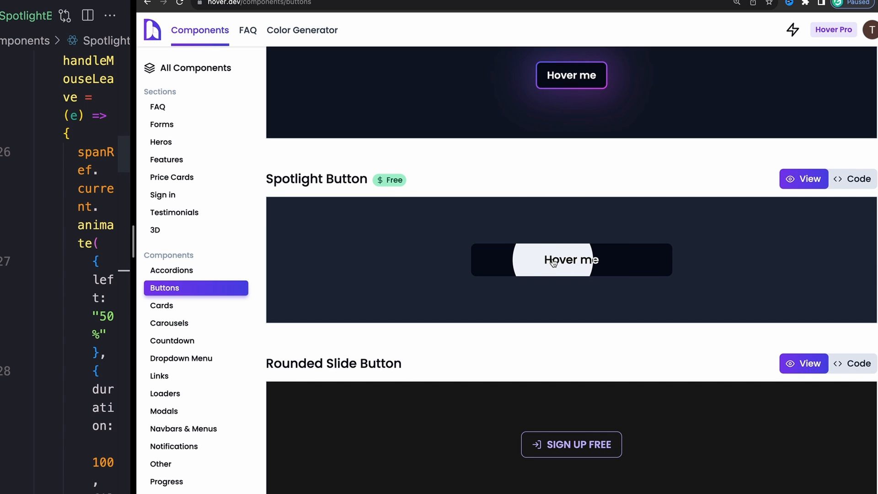
{"action": "mouse_move", "coordinate": [759, 245]}
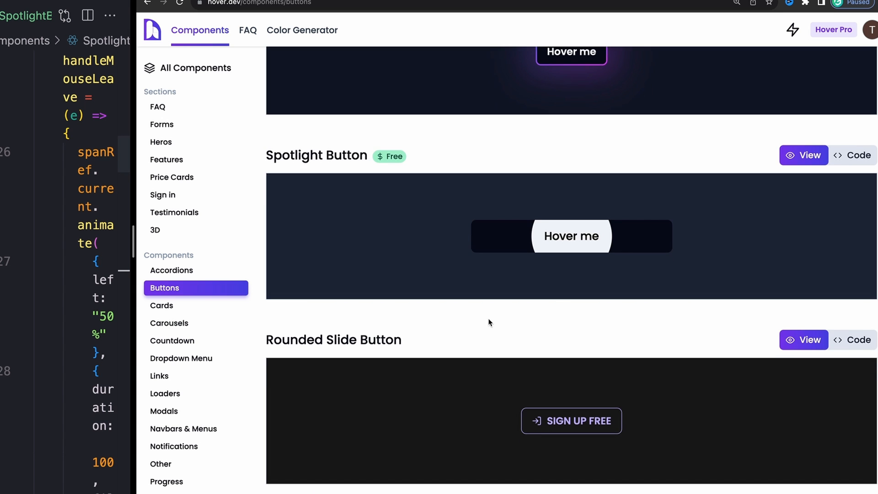
{"action": "scroll", "scroll_direction": "down", "scroll_amount": 3}
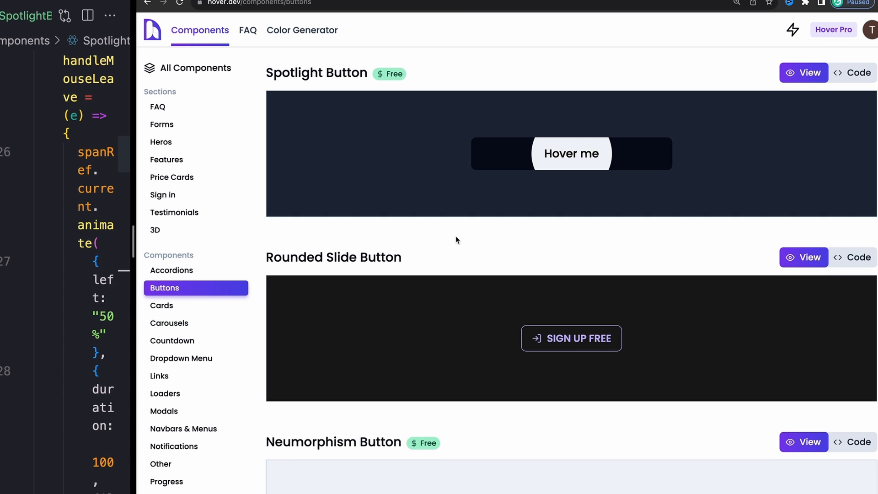
{"action": "scroll", "scroll_direction": "down", "scroll_amount": 3}
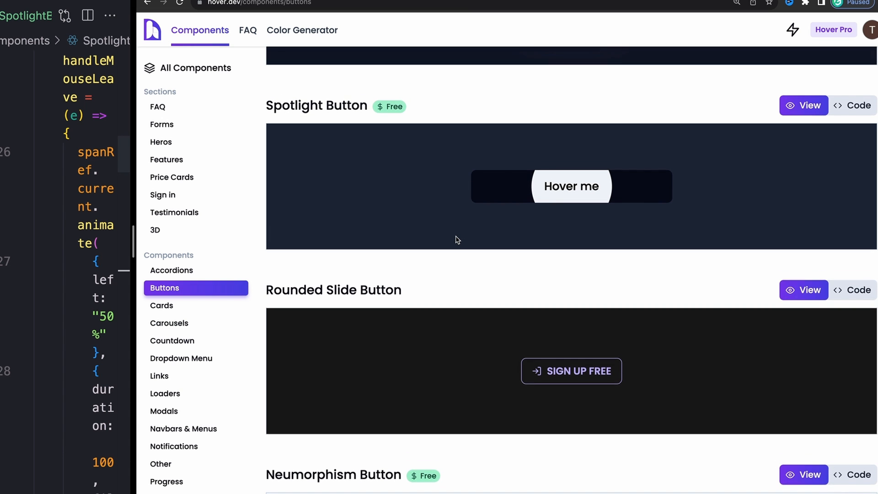
{"action": "scroll", "scroll_direction": "down", "scroll_amount": 3}
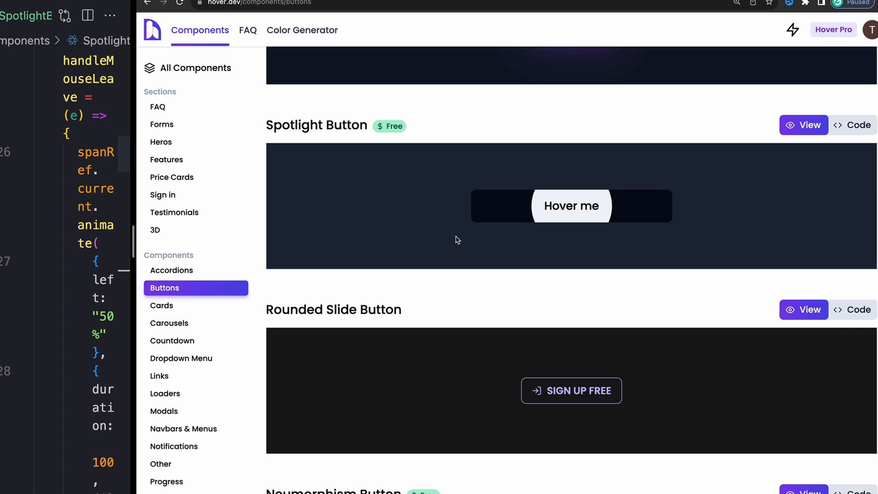
{"action": "mouse_move", "coordinate": [469, 226]}
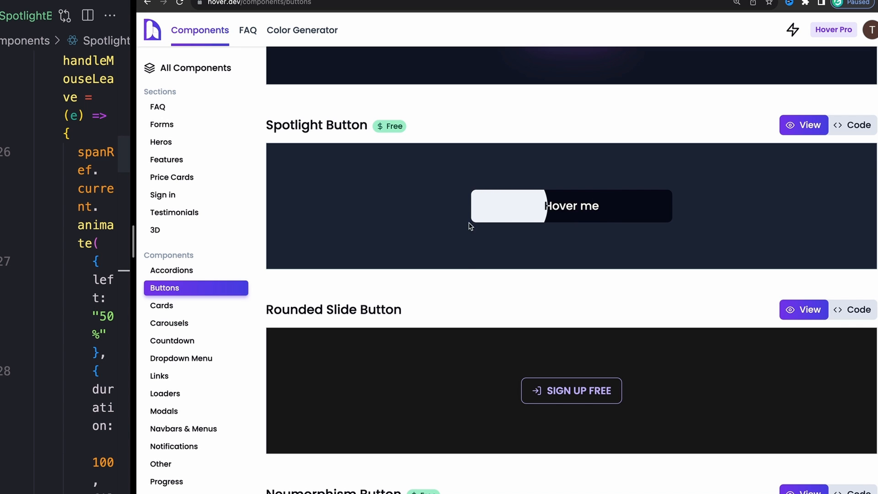
{"action": "scroll", "scroll_direction": "down", "scroll_amount": 3}
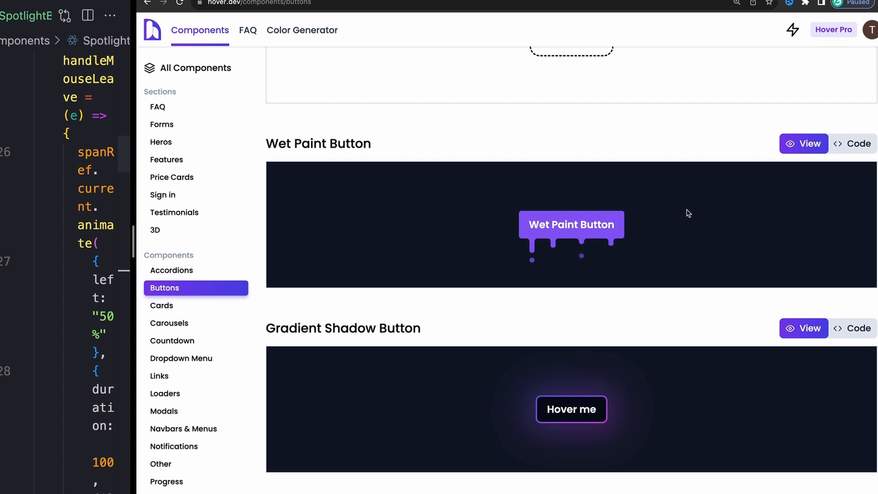
{"action": "mouse_move", "coordinate": [670, 199]}
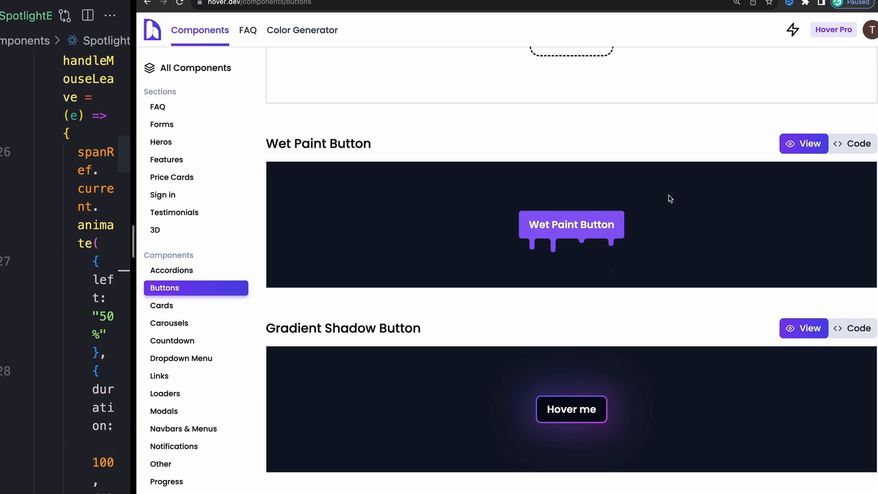